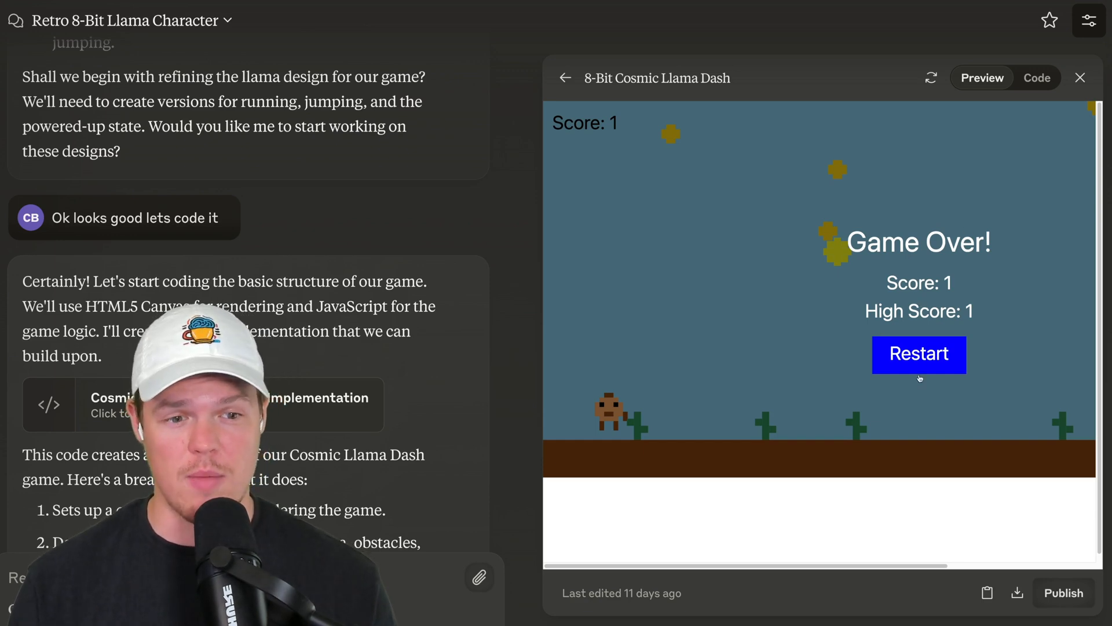
Step: Open Anthropic's pinned Artifacts-sharing post and scroll down to the crab remix reply
{"action": "left_click", "coordinate": [917, 354]}
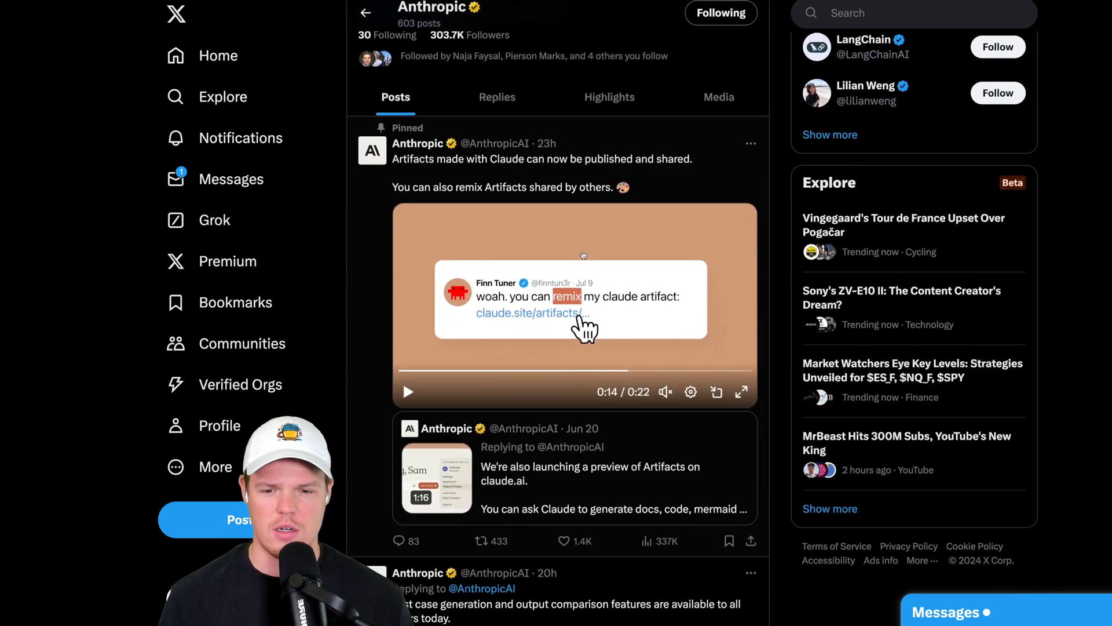
{"action": "scroll", "scroll_direction": "down", "scroll_amount": 3}
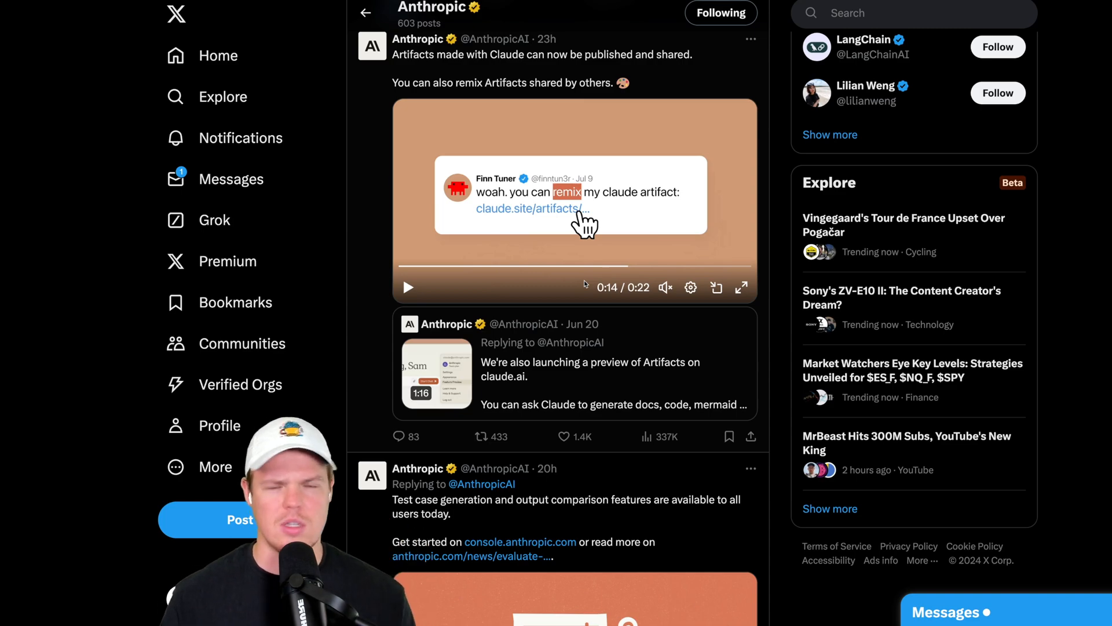
{"action": "scroll", "scroll_direction": "down", "scroll_amount": 3}
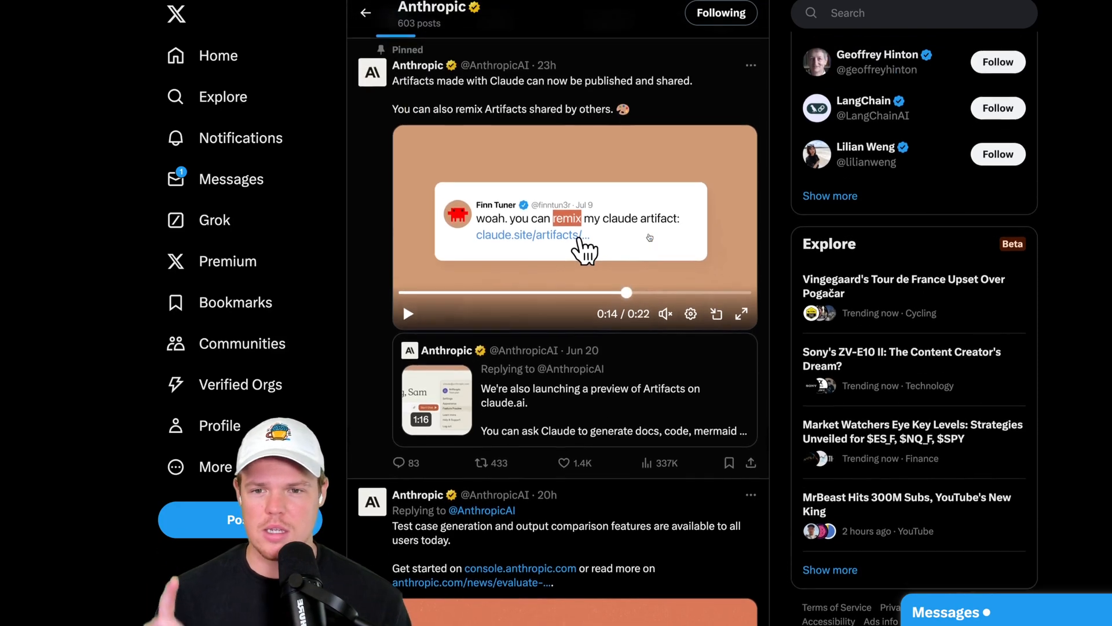
{"action": "scroll", "scroll_direction": "down", "scroll_amount": 3}
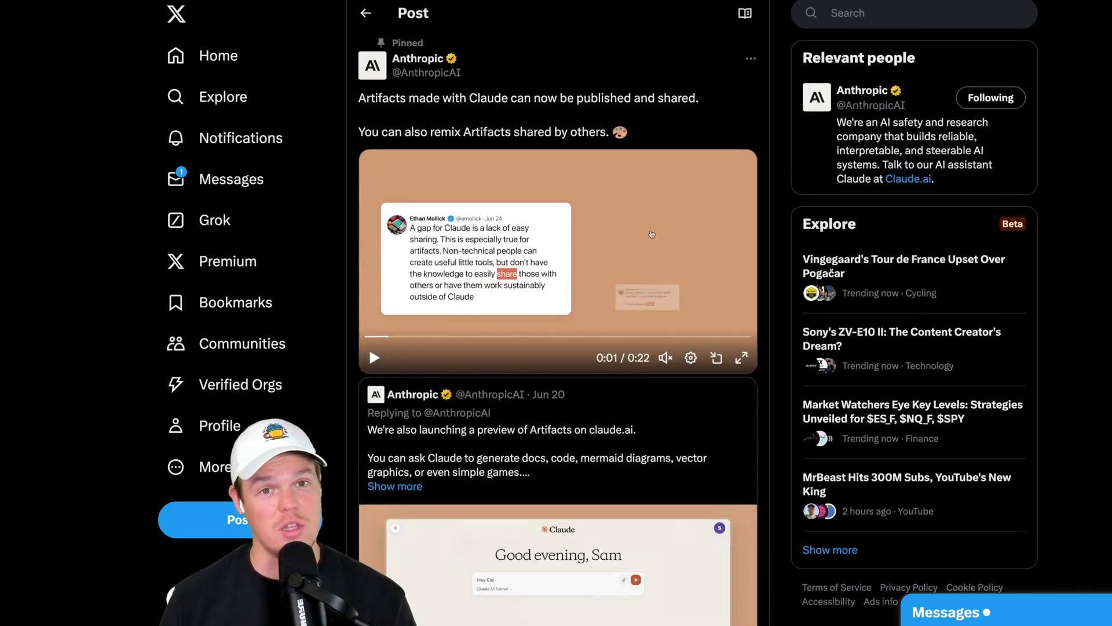
{"action": "scroll", "scroll_direction": "down", "scroll_amount": 3}
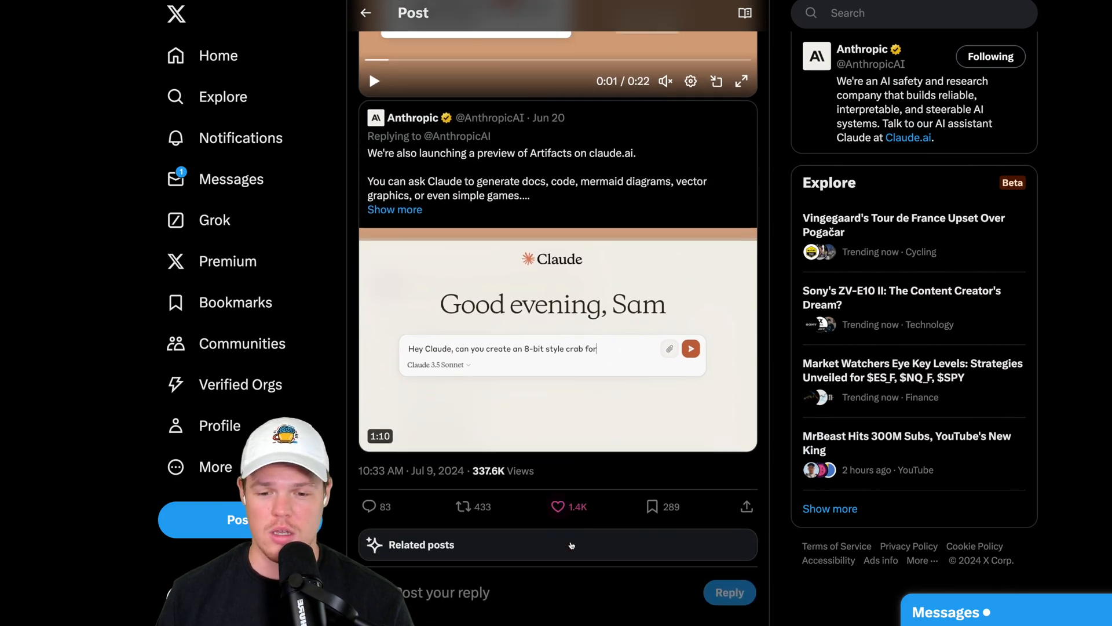
{"action": "scroll", "scroll_direction": "down", "scroll_amount": 3}
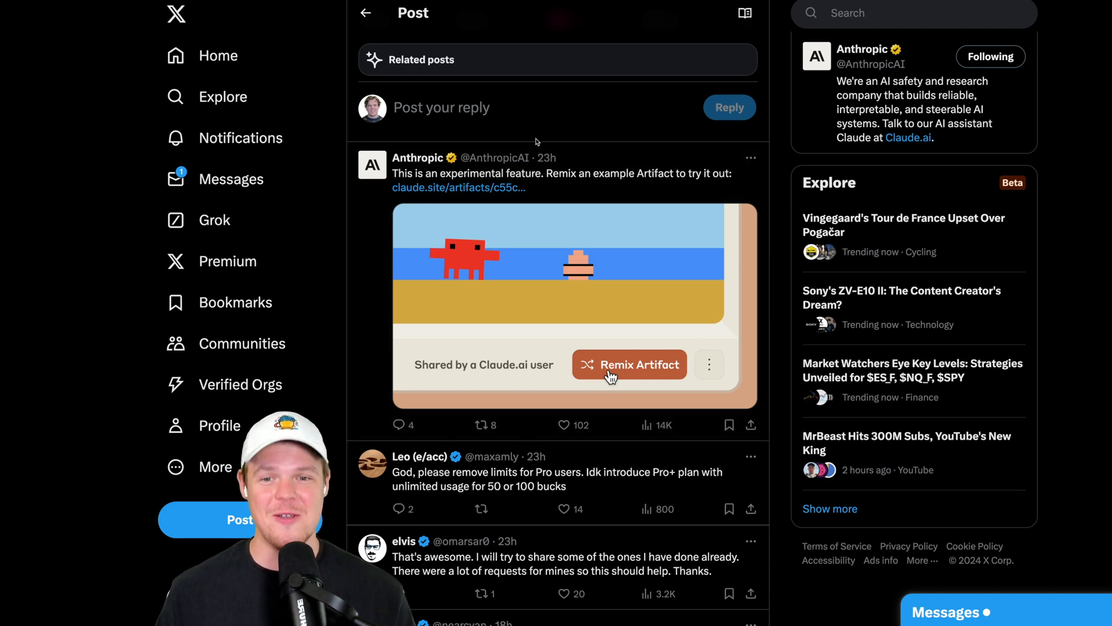
Step: Open Claw'd's Closet and add a gold chain, top hat, mustache and surfboard
{"action": "left_click", "coordinate": [629, 363]}
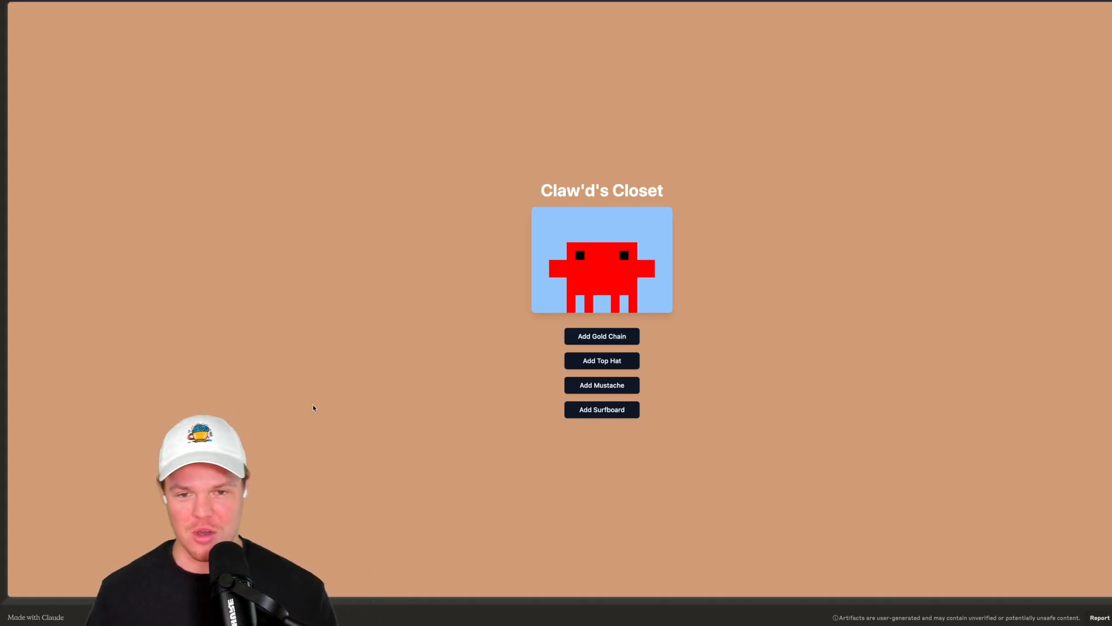
{"action": "mouse_move", "coordinate": [319, 354]}
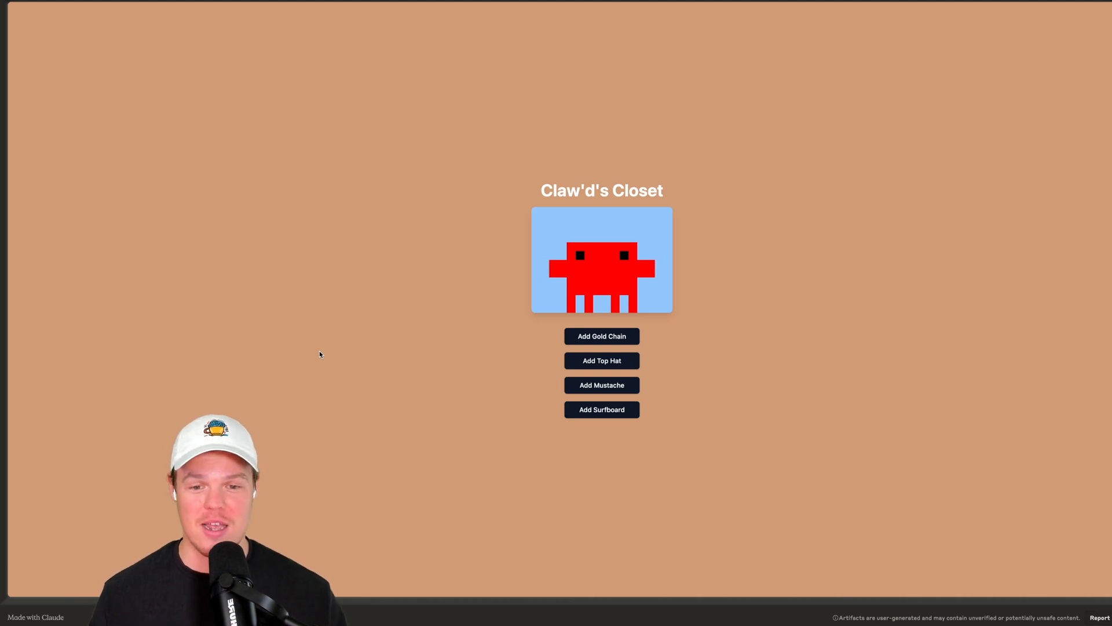
{"action": "left_click", "coordinate": [602, 335]}
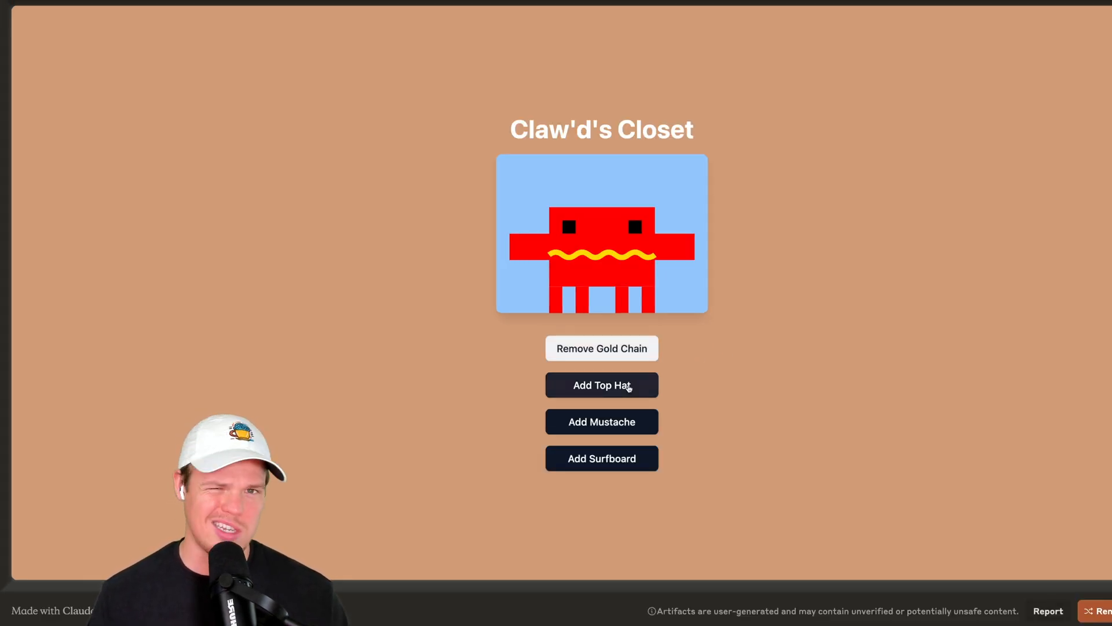
{"action": "left_click", "coordinate": [601, 385]}
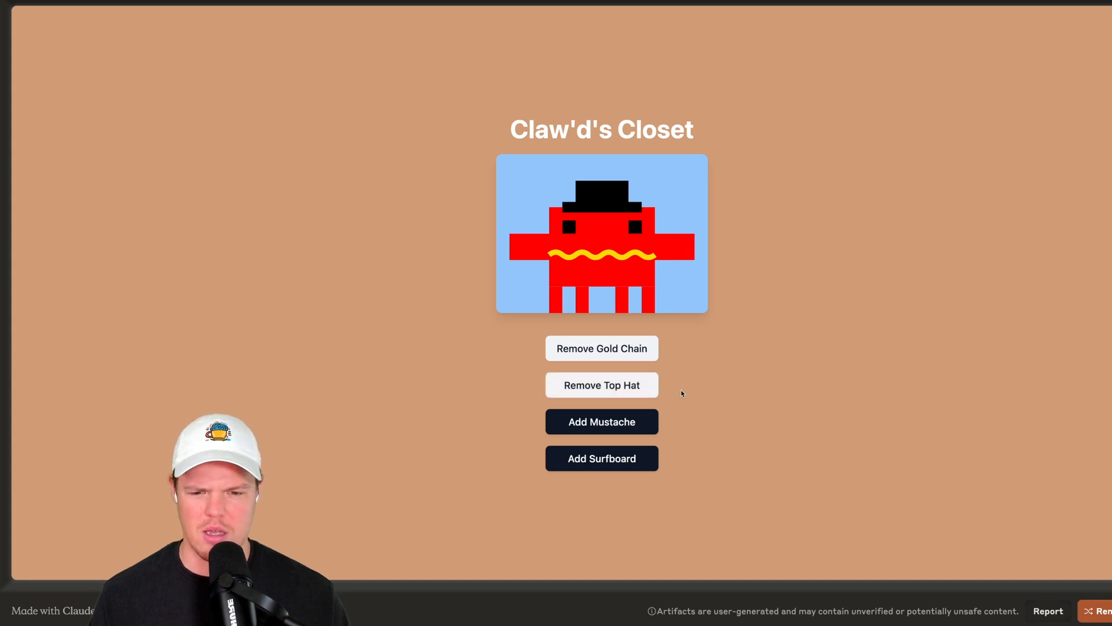
{"action": "left_click", "coordinate": [602, 421]}
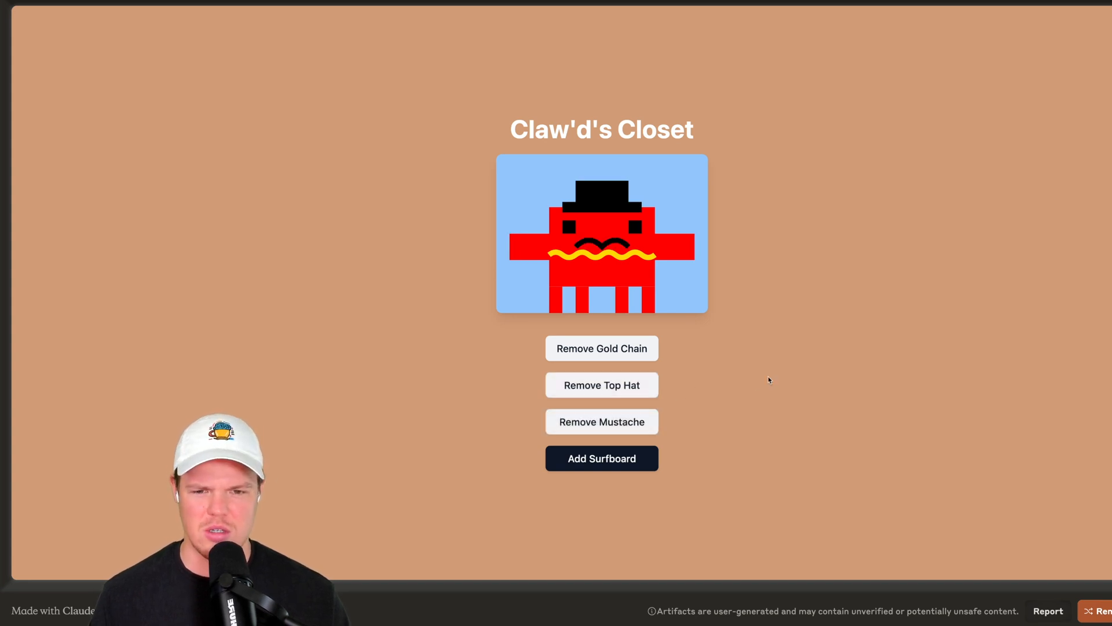
{"action": "left_click", "coordinate": [600, 458]}
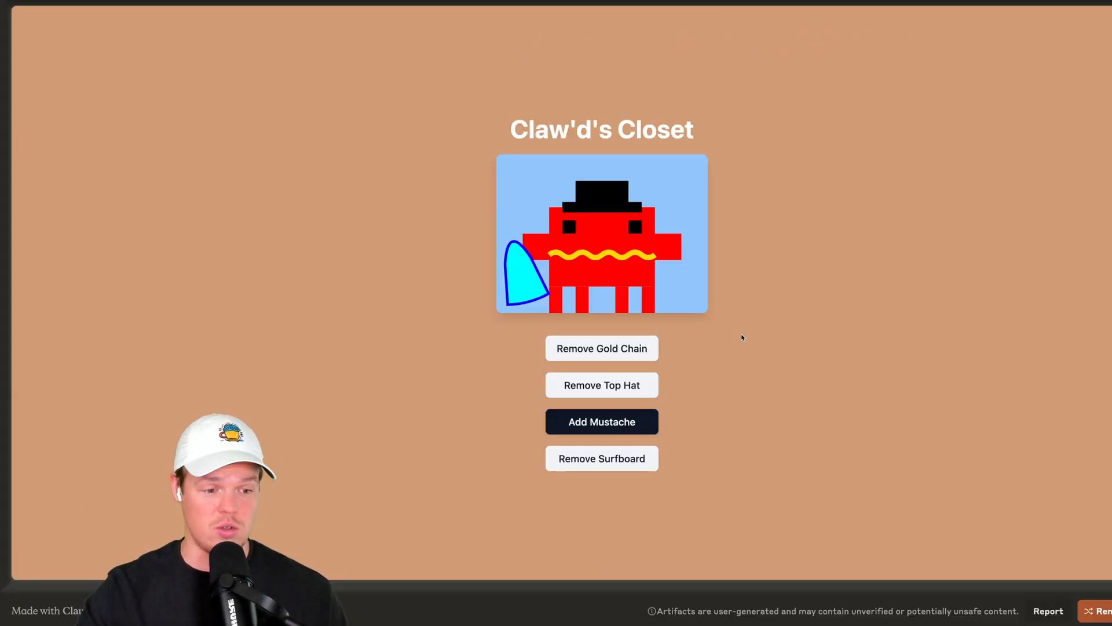
{"action": "mouse_move", "coordinate": [693, 297]}
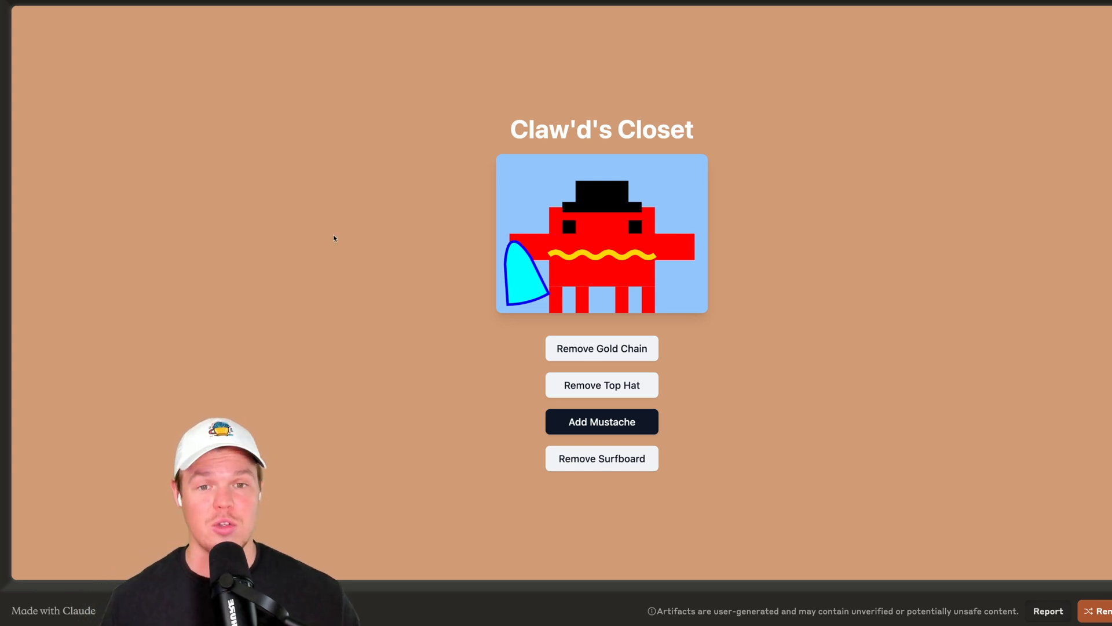
{"action": "mouse_move", "coordinate": [493, 401]}
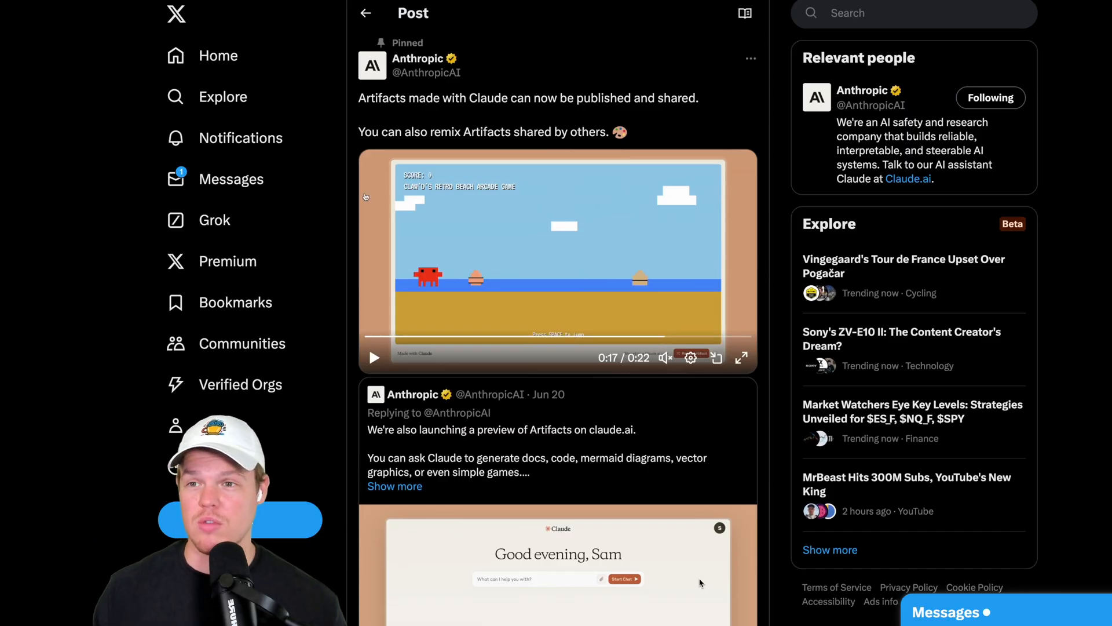
Step: Return to the Claw'd's Closet tab and choose Remix Artifact
{"action": "left_click", "coordinate": [740, 357]}
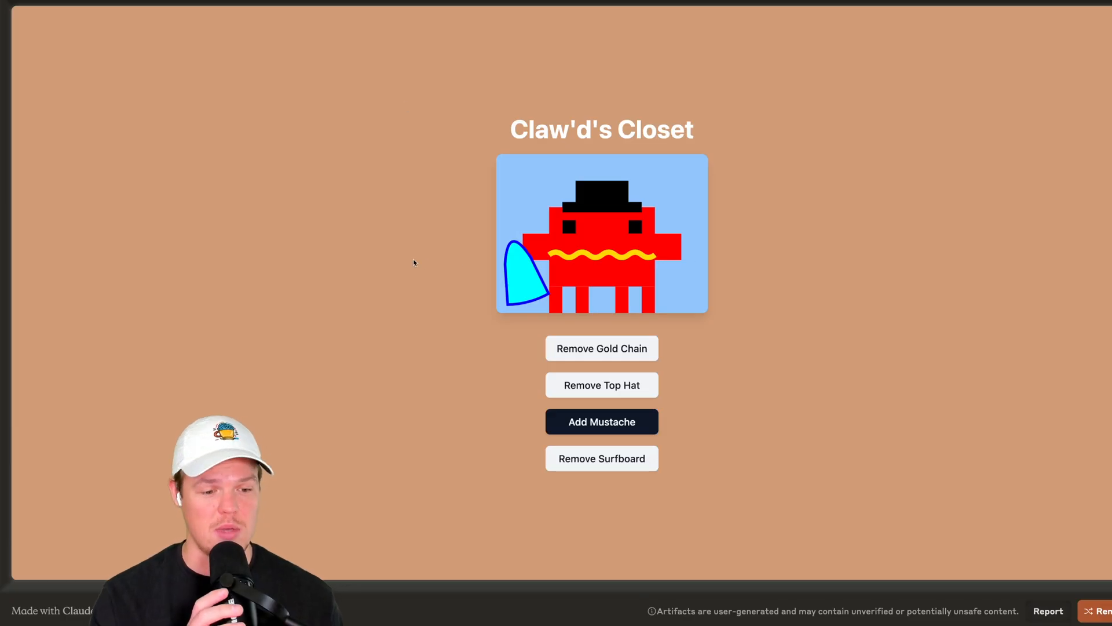
{"action": "left_click", "coordinate": [1099, 610]}
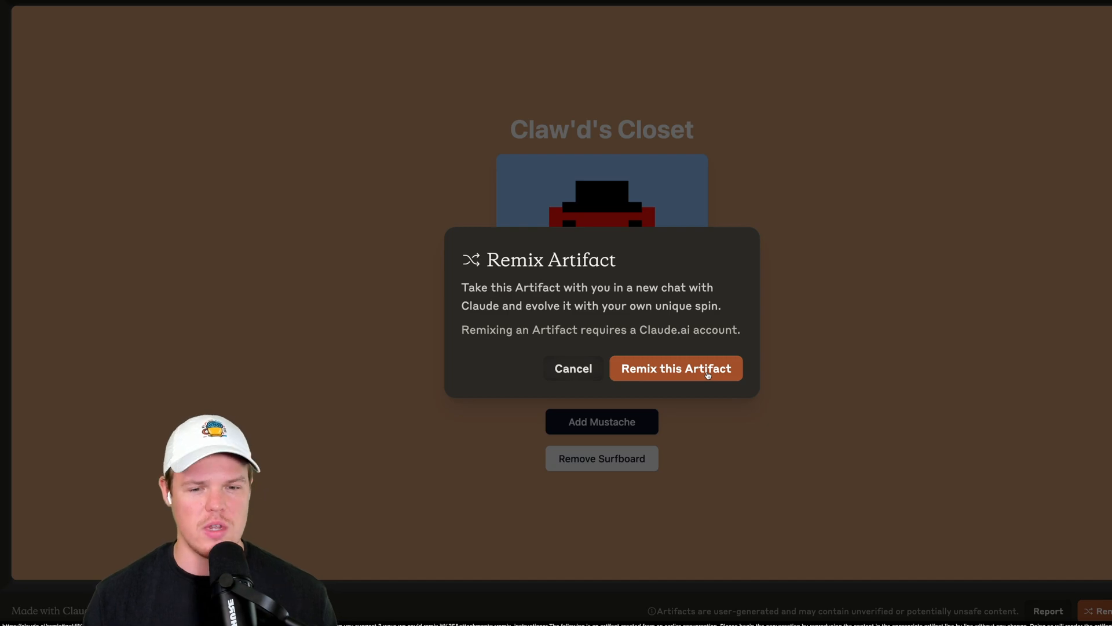
Step: Confirm the remix and review Claude's recreated Claw'd's Closet and three remix ideas
{"action": "left_click", "coordinate": [674, 368]}
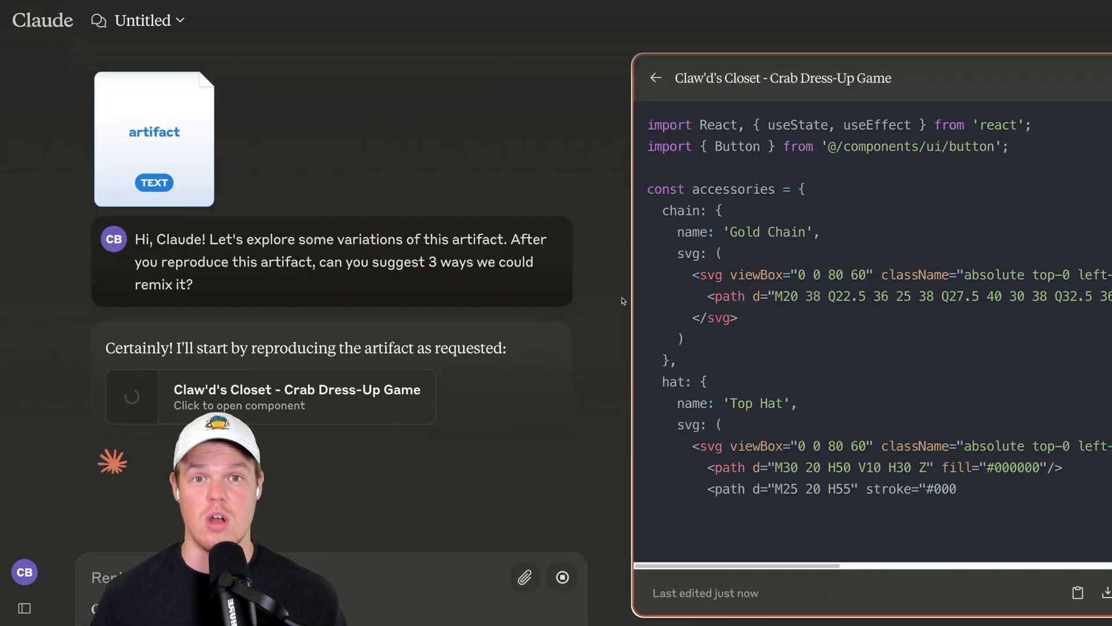
{"action": "scroll", "scroll_direction": "down", "scroll_amount": 3}
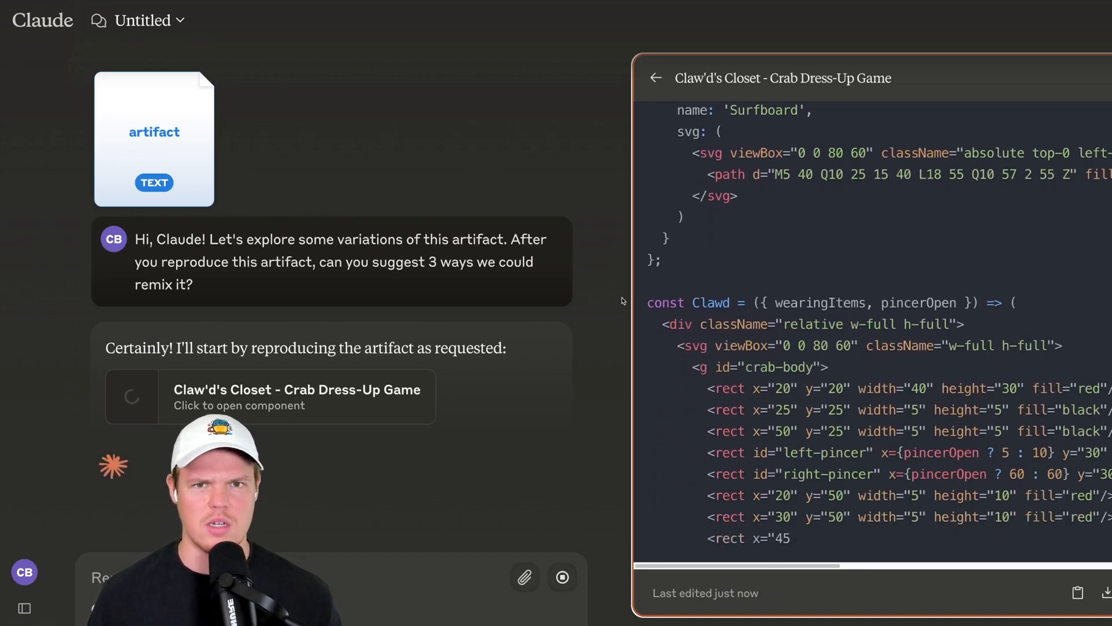
{"action": "left_click", "coordinate": [992, 76]}
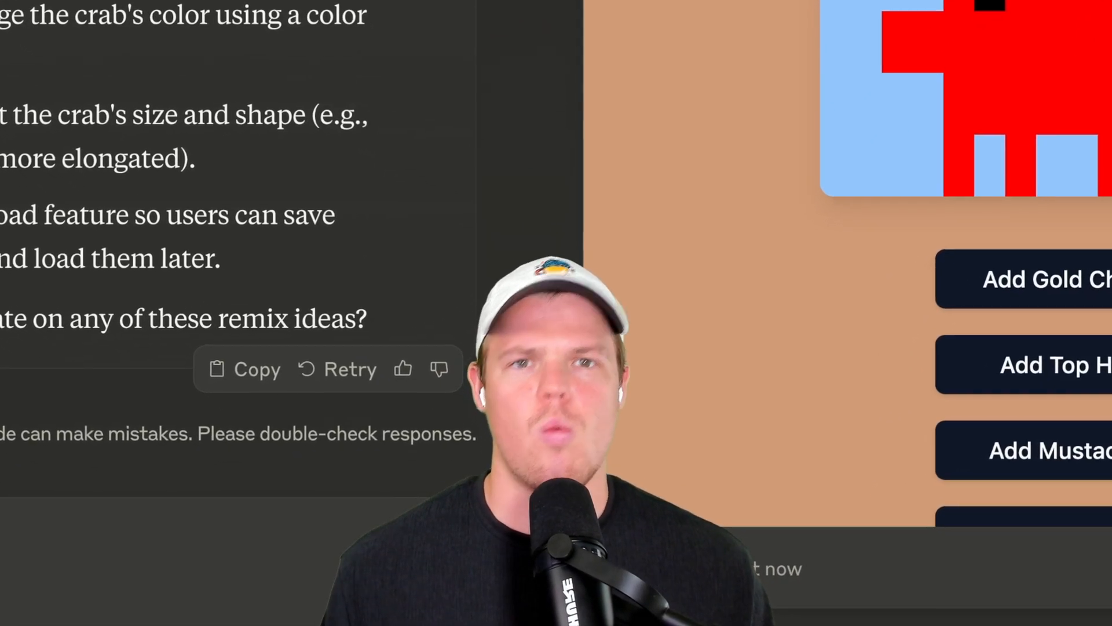
{"action": "scroll", "scroll_direction": "down", "scroll_amount": 3}
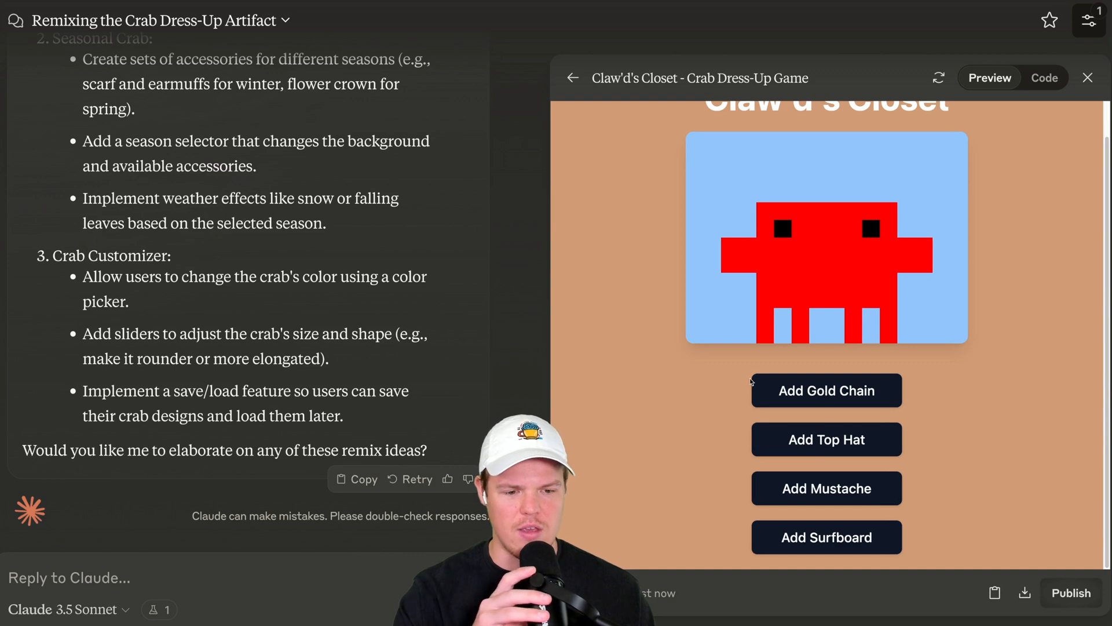
{"action": "left_click", "coordinate": [825, 390]}
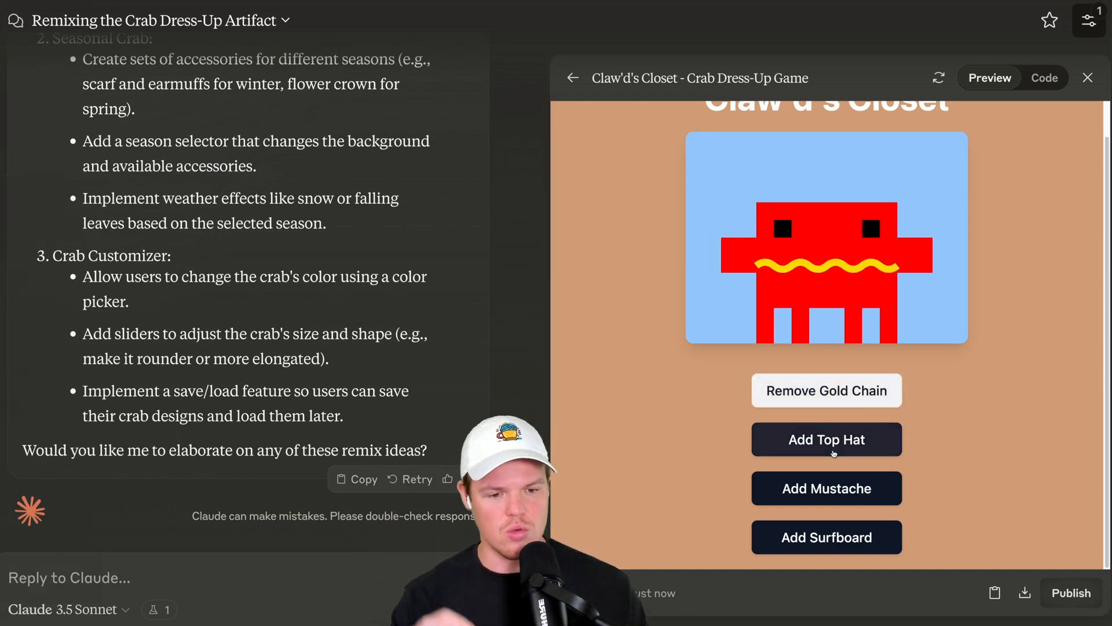
{"action": "left_click", "coordinate": [825, 390]}
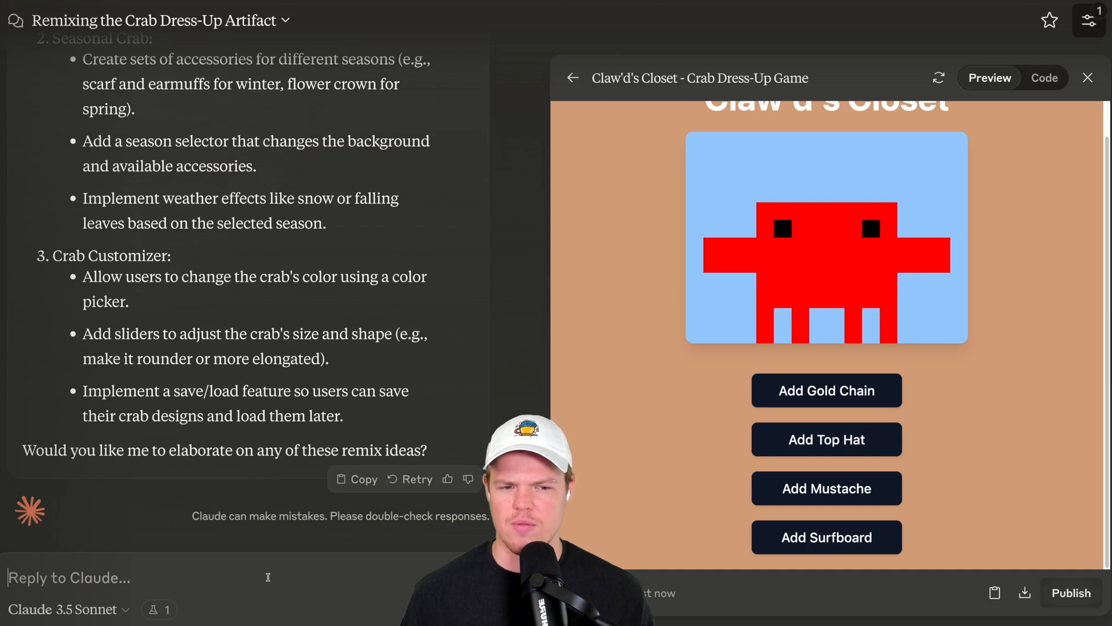
Step: Ask Claude: 'Ok this looks great add an option for sunglasses to be added'
{"action": "type", "text": "Ok"}
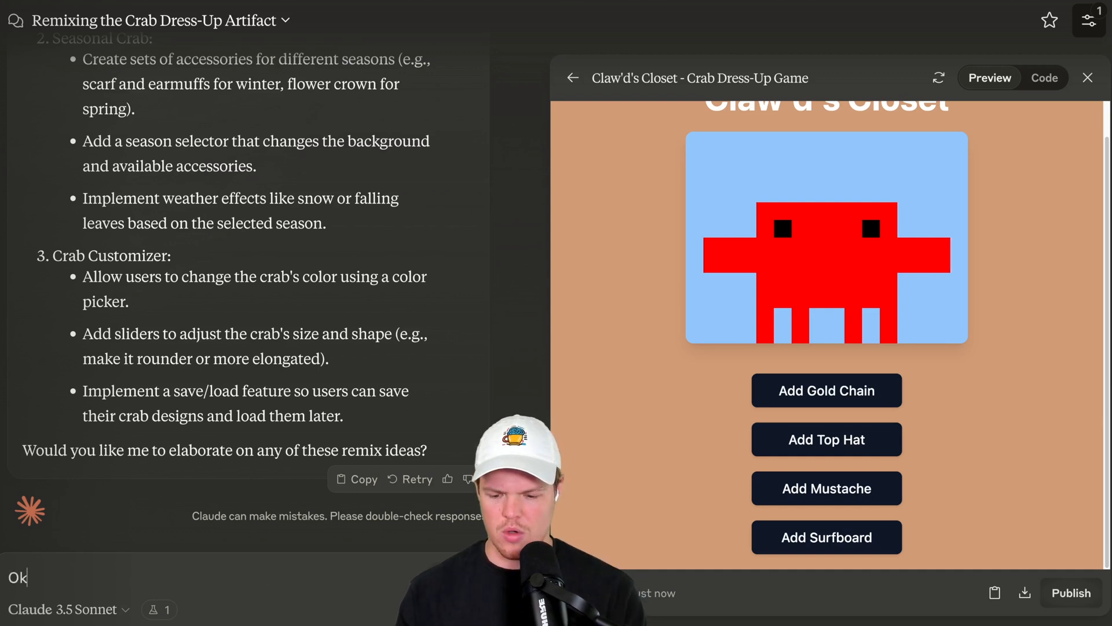
{"action": "type", "text": "this looks great ad"}
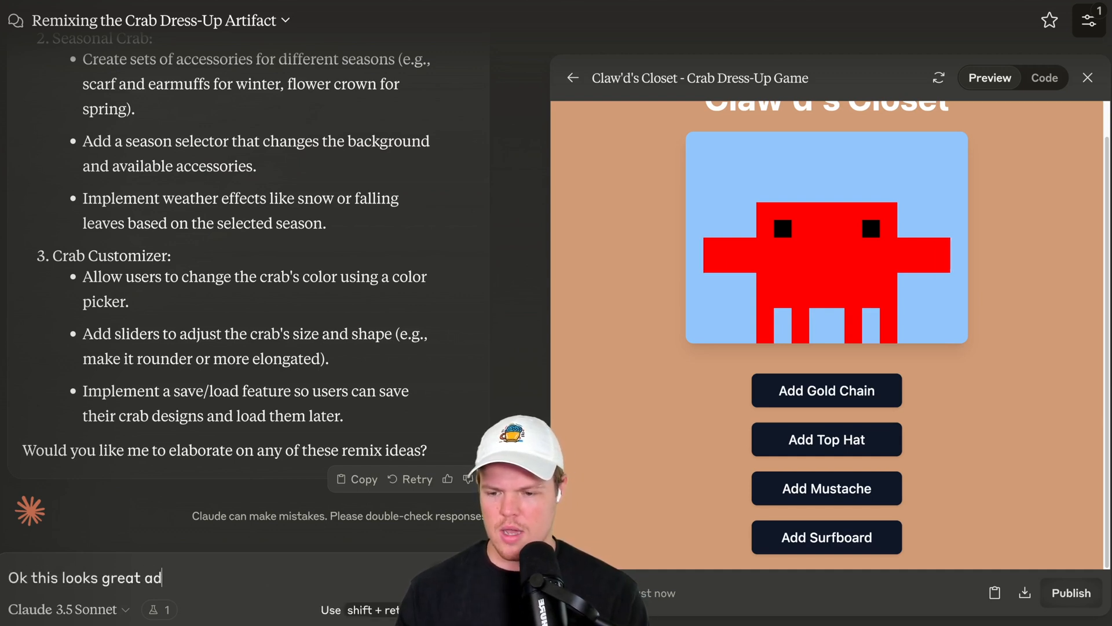
{"action": "type", "text": "d an option fo"}
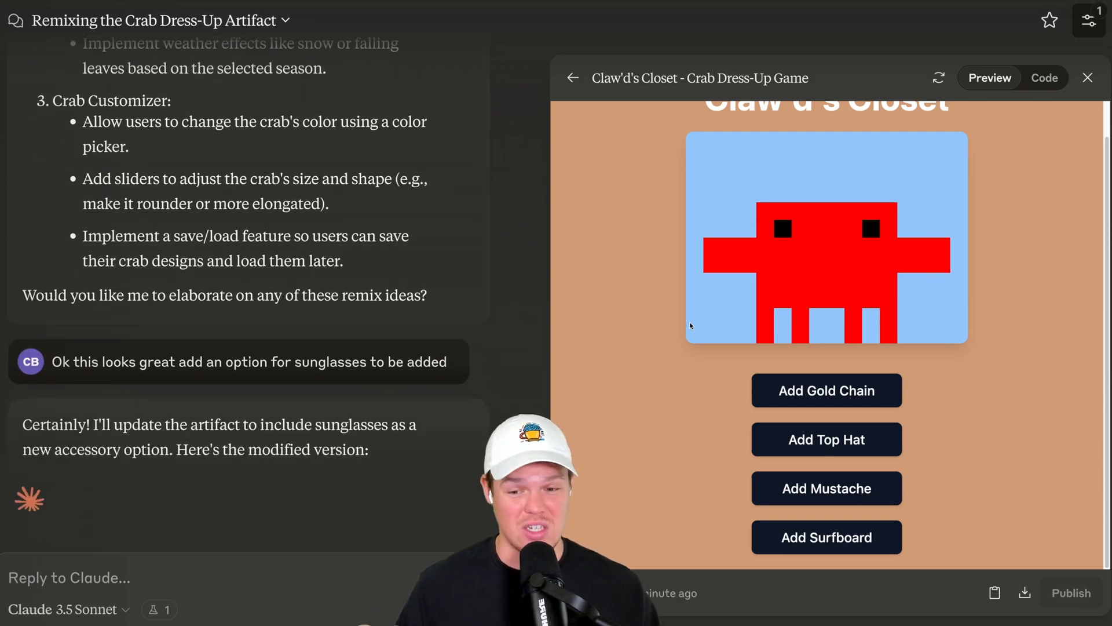
{"action": "left_click", "coordinate": [1043, 78]}
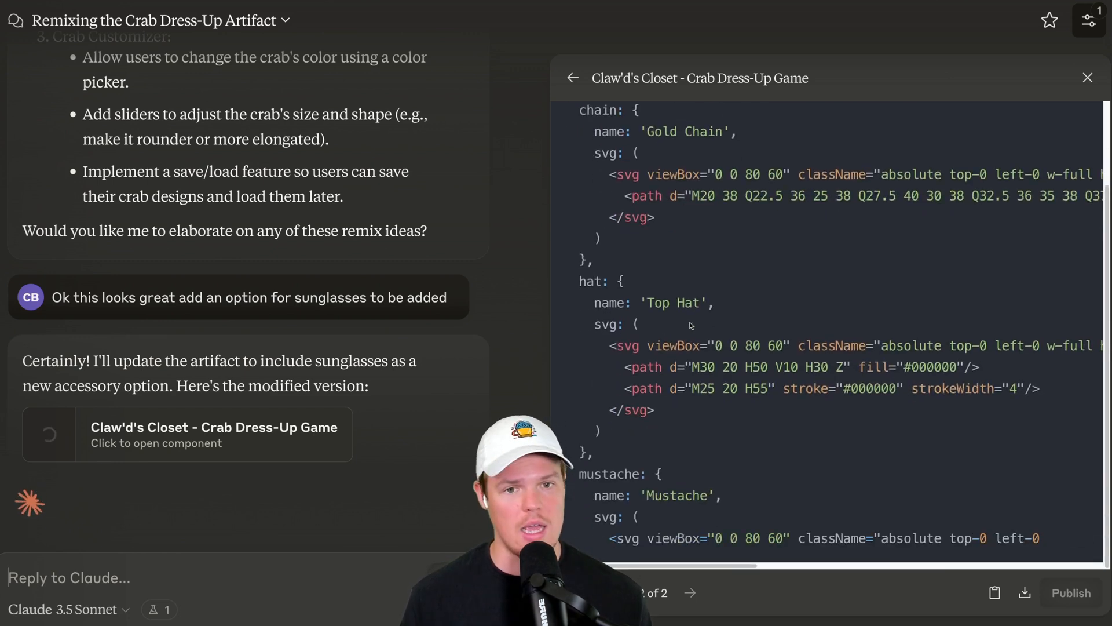
{"action": "scroll", "scroll_direction": "down", "scroll_amount": 3}
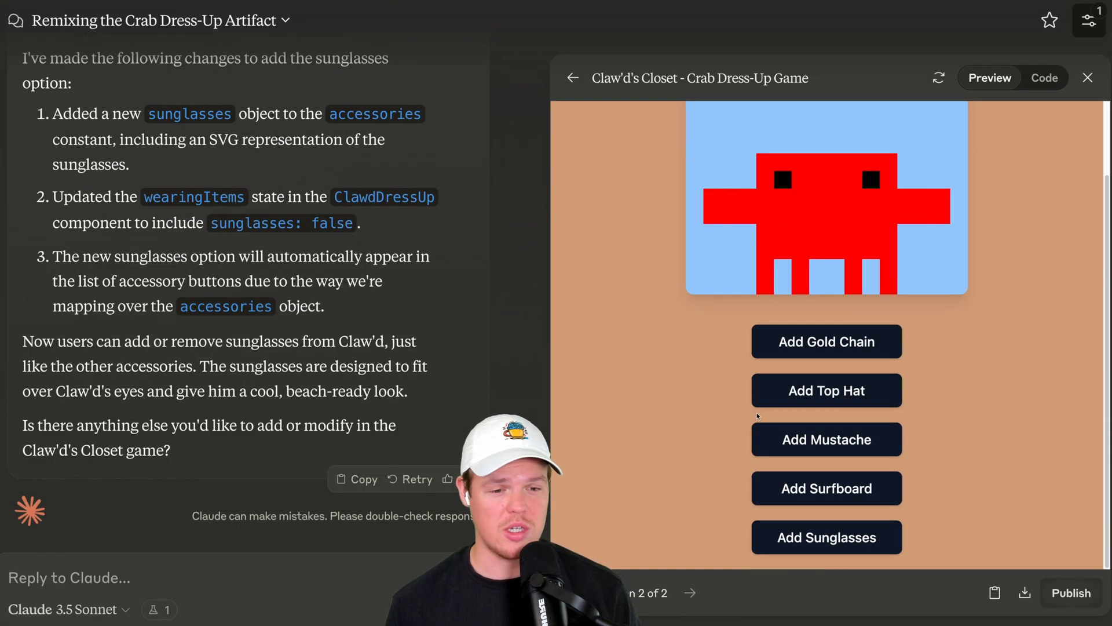
Step: Test the updated preview by adding the gold chain and new sunglasses
{"action": "left_click", "coordinate": [826, 341]}
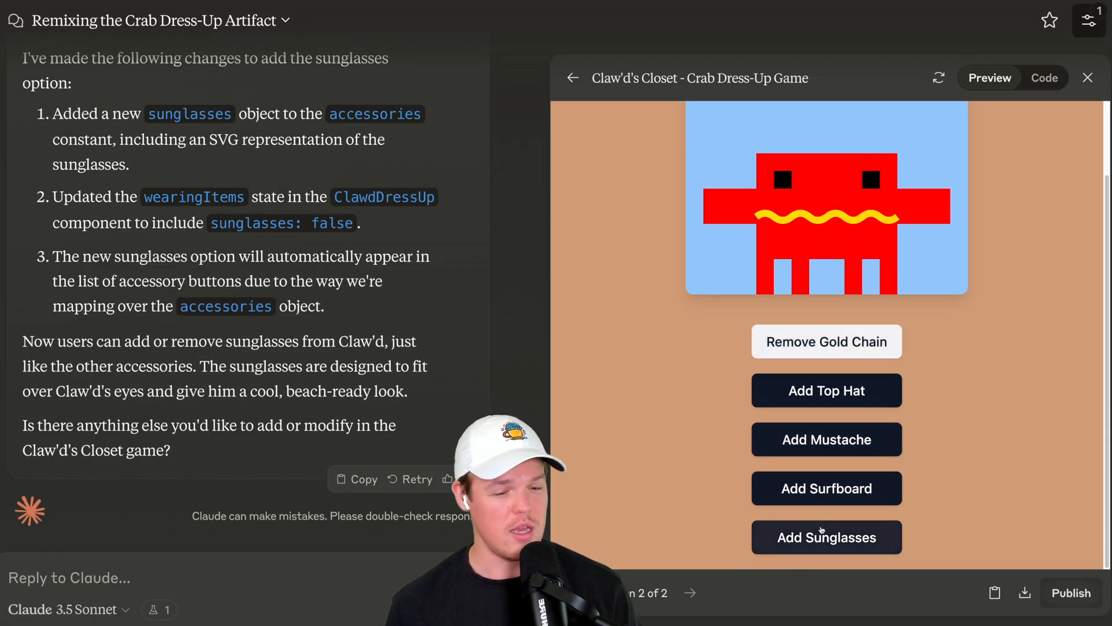
{"action": "left_click", "coordinate": [825, 537]}
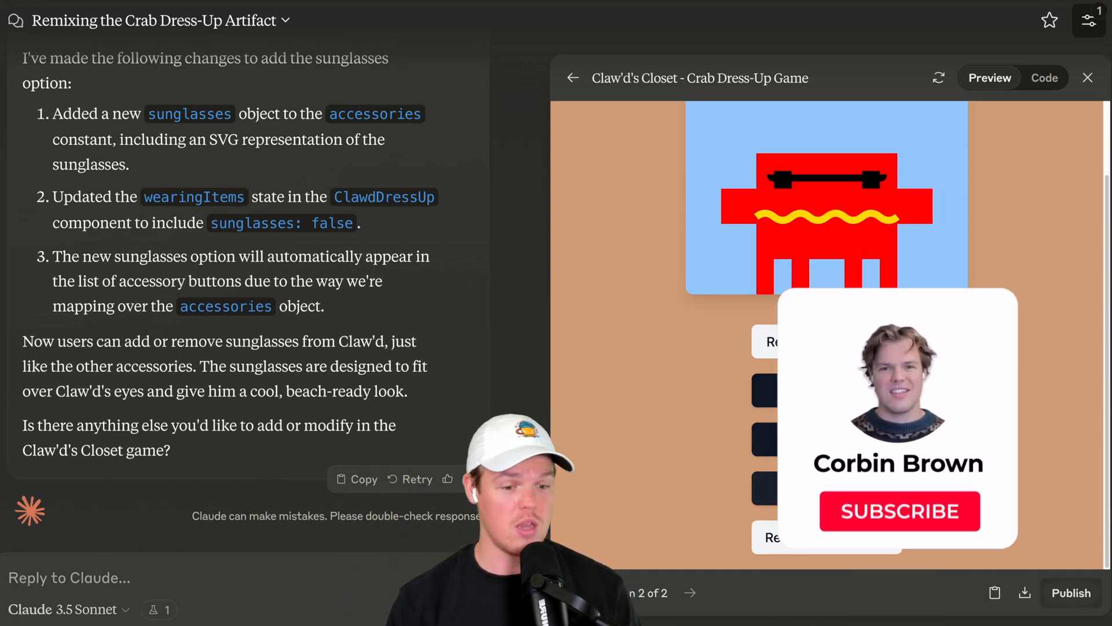
{"action": "left_click", "coordinate": [899, 511]}
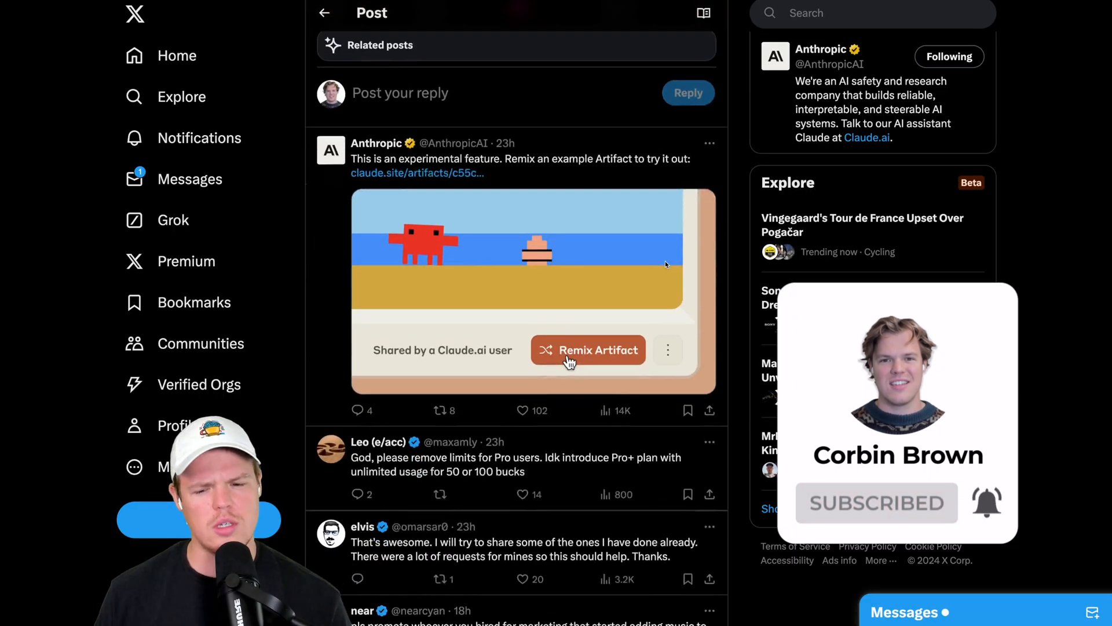
Step: Scroll the Anthropic post's replies to the shared Worms-like game artifact
{"action": "scroll", "scroll_direction": "down", "scroll_amount": 3}
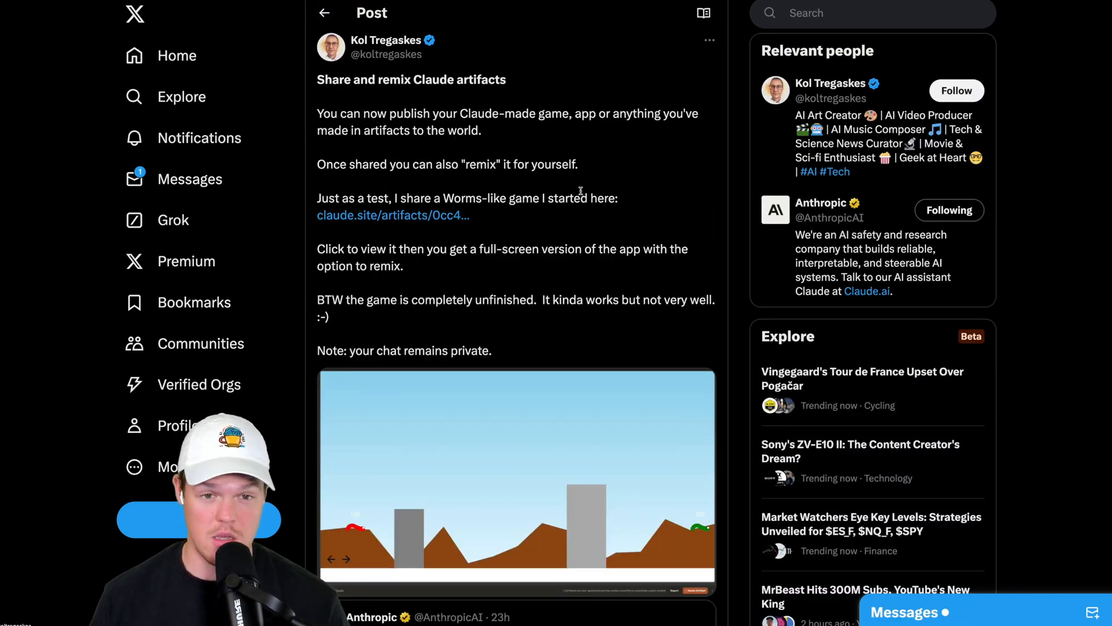
{"action": "scroll", "scroll_direction": "down", "scroll_amount": 3}
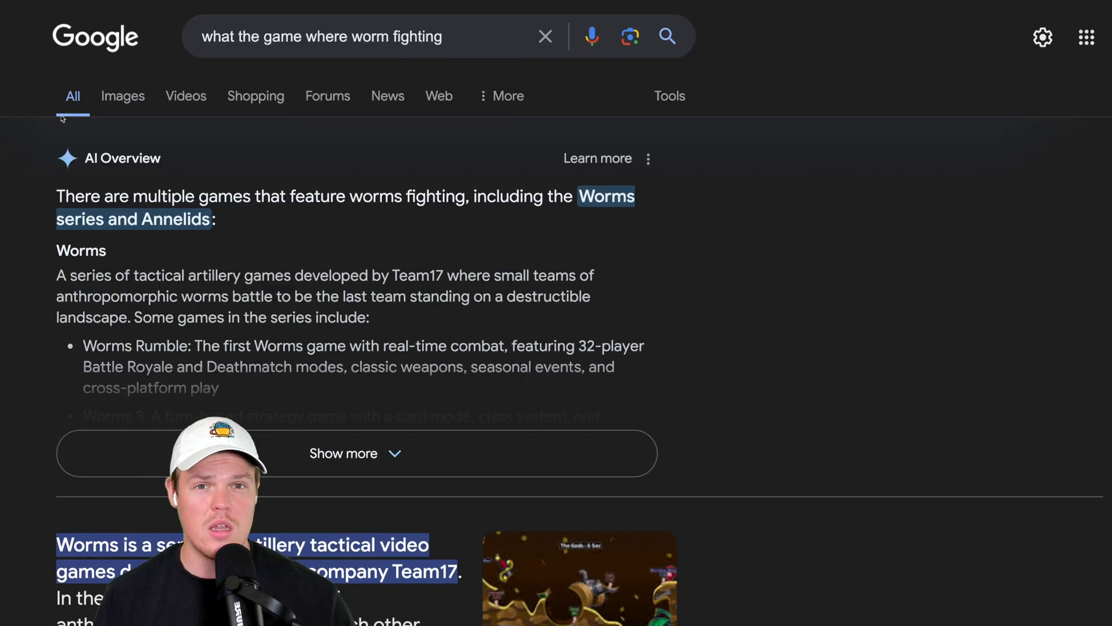
Step: Switch to image results and browse the Worms game pictures
{"action": "left_click", "coordinate": [122, 96]}
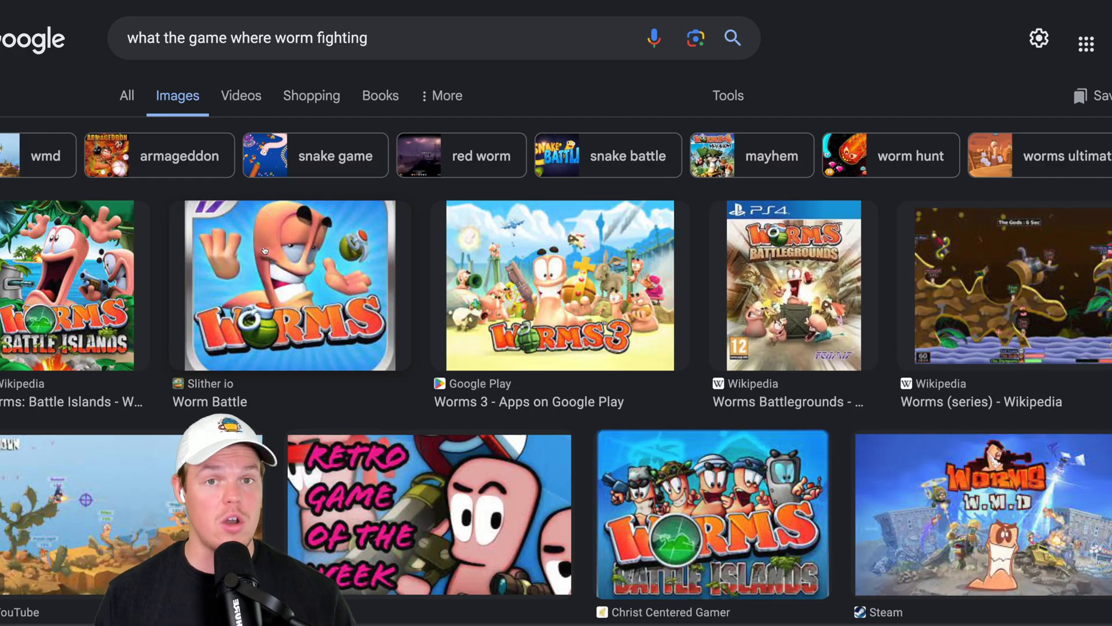
{"action": "scroll", "scroll_direction": "down", "scroll_amount": 3}
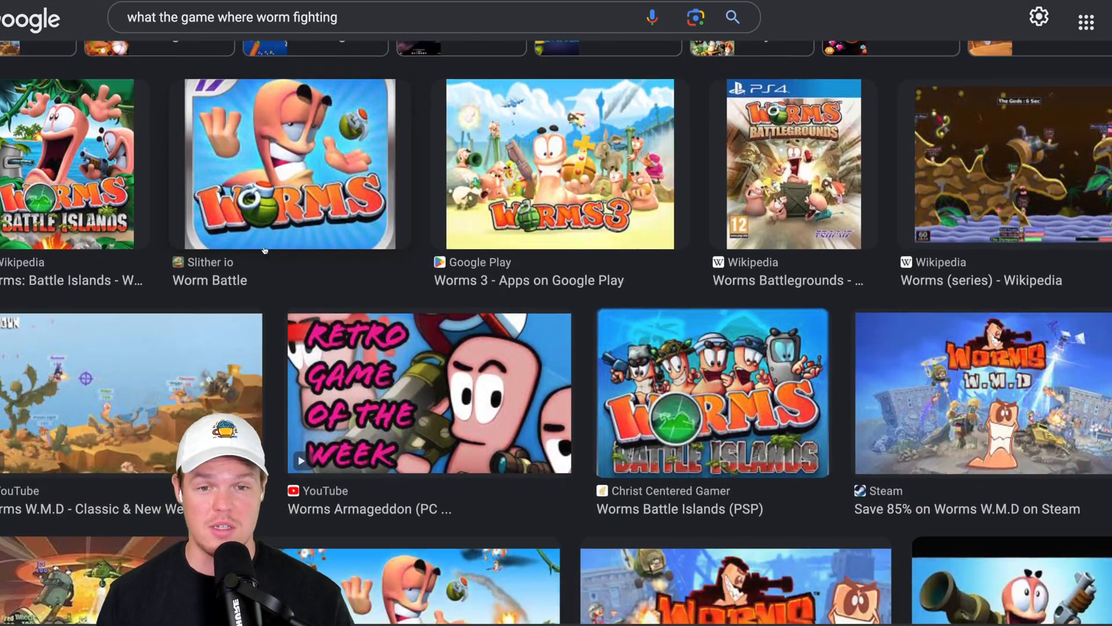
{"action": "scroll", "scroll_direction": "down", "scroll_amount": 3}
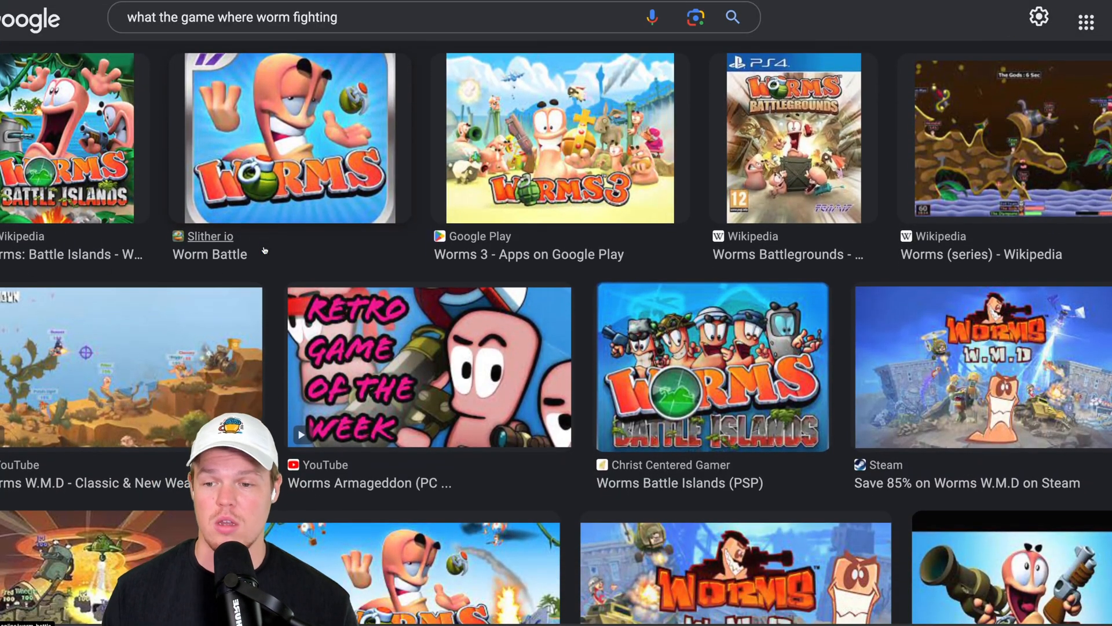
{"action": "scroll", "scroll_direction": "down", "scroll_amount": 3}
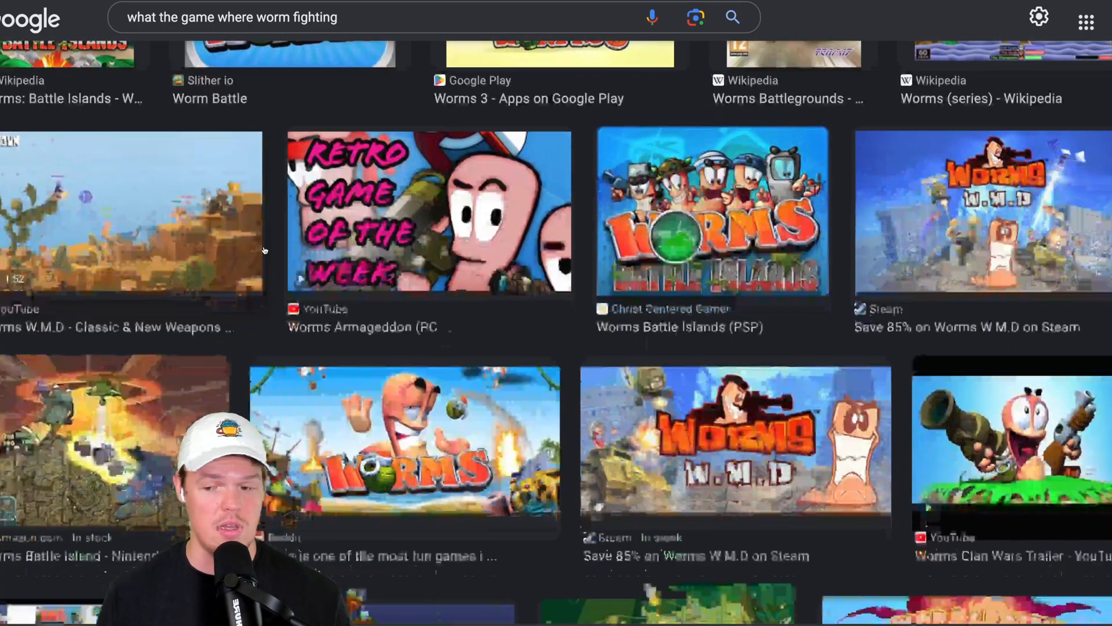
{"action": "scroll", "scroll_direction": "down", "scroll_amount": 3}
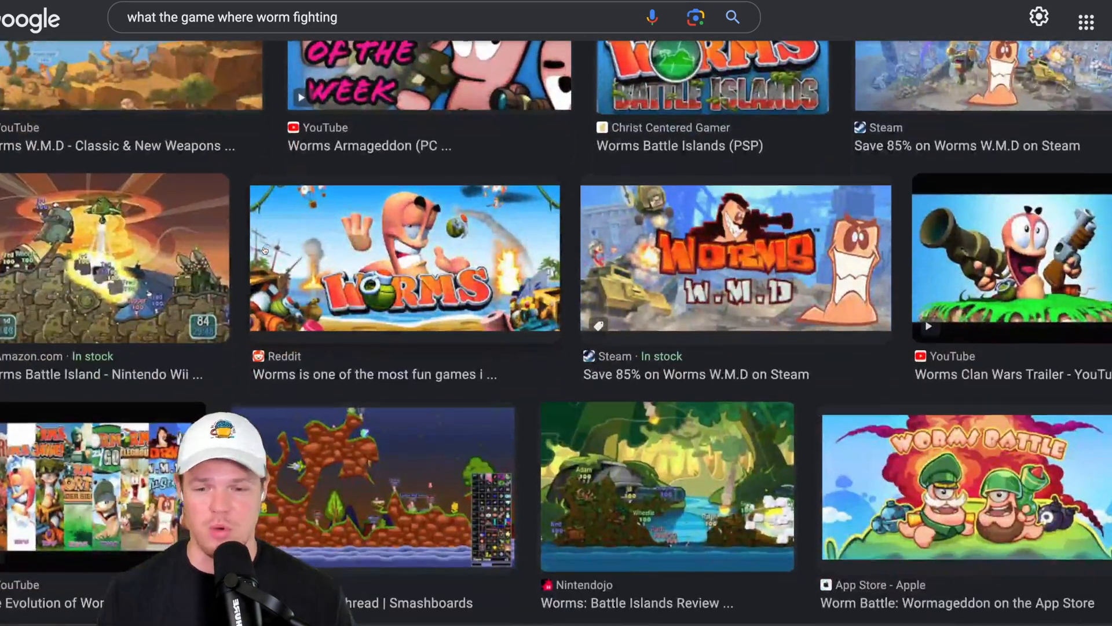
{"action": "scroll", "scroll_direction": "down", "scroll_amount": 3}
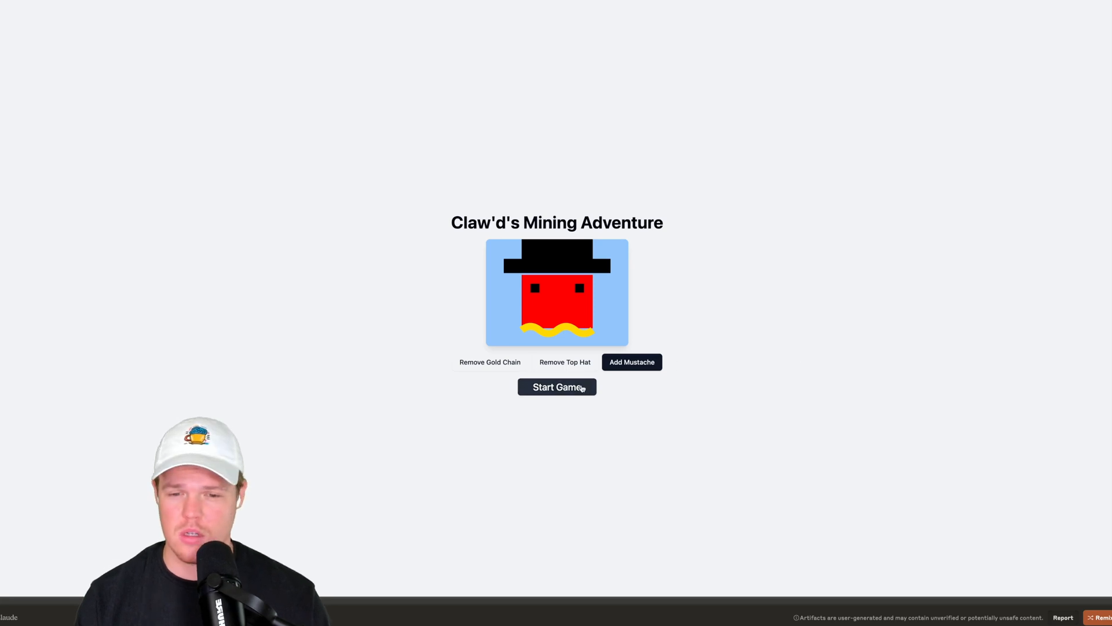
Step: Start Claw'd's Mining Adventure and dig down using the jump and pickaxe controls
{"action": "left_click", "coordinate": [556, 386]}
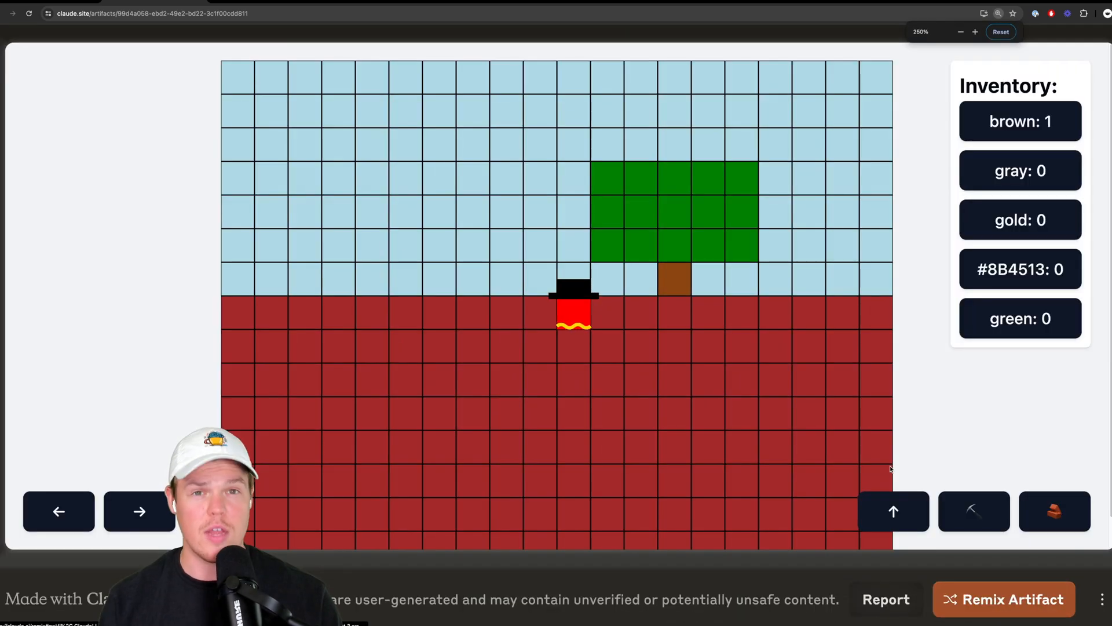
{"action": "left_click", "coordinate": [893, 510]}
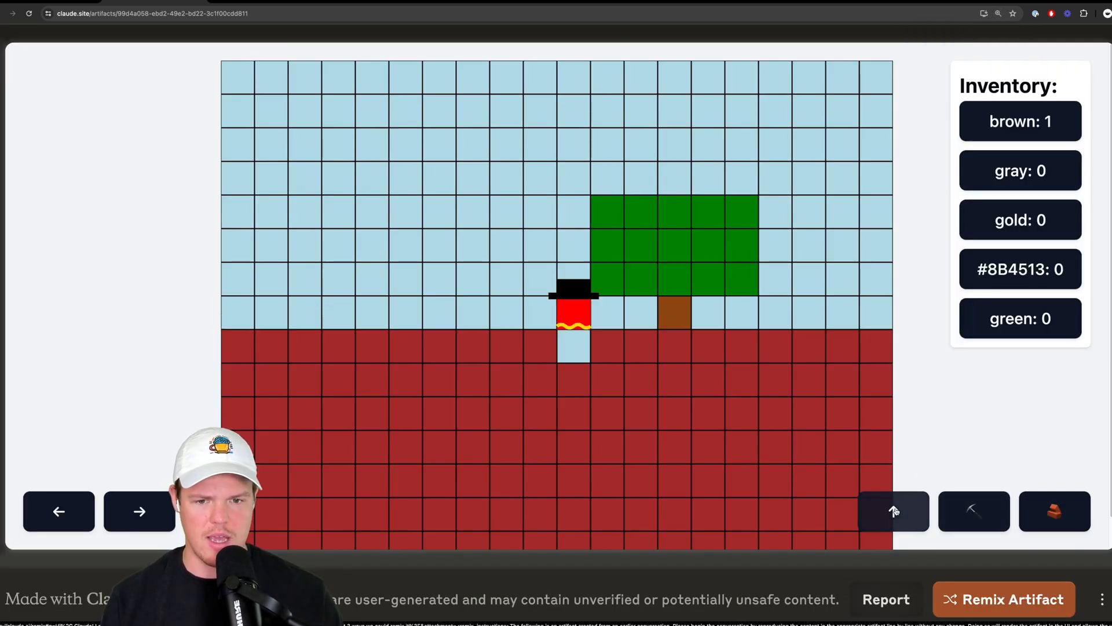
{"action": "left_click", "coordinate": [893, 510]}
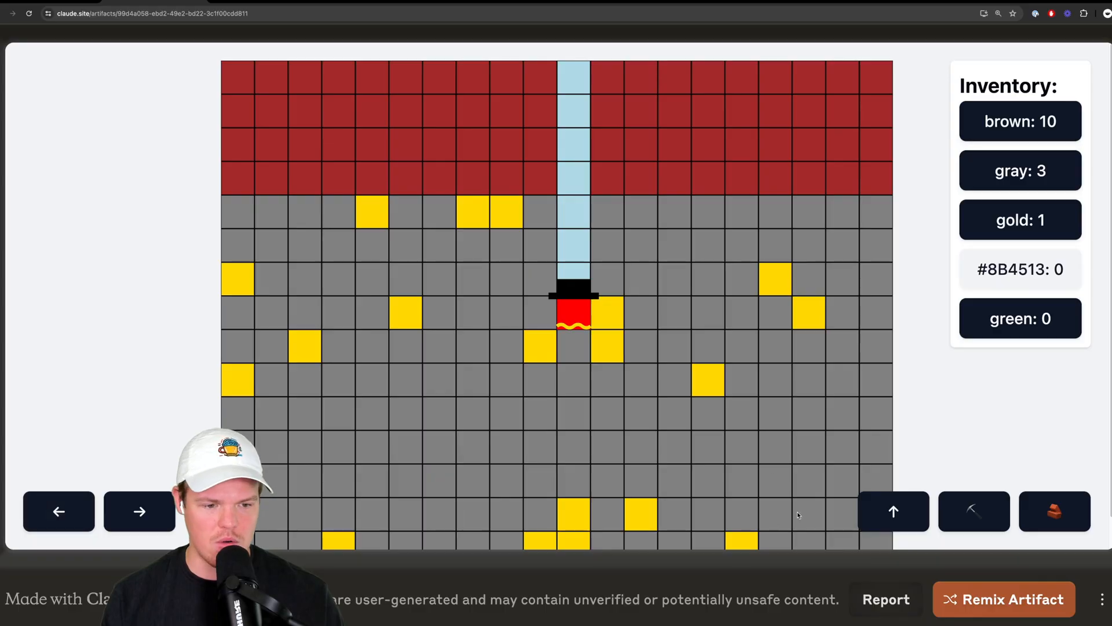
{"action": "left_click", "coordinate": [974, 512]}
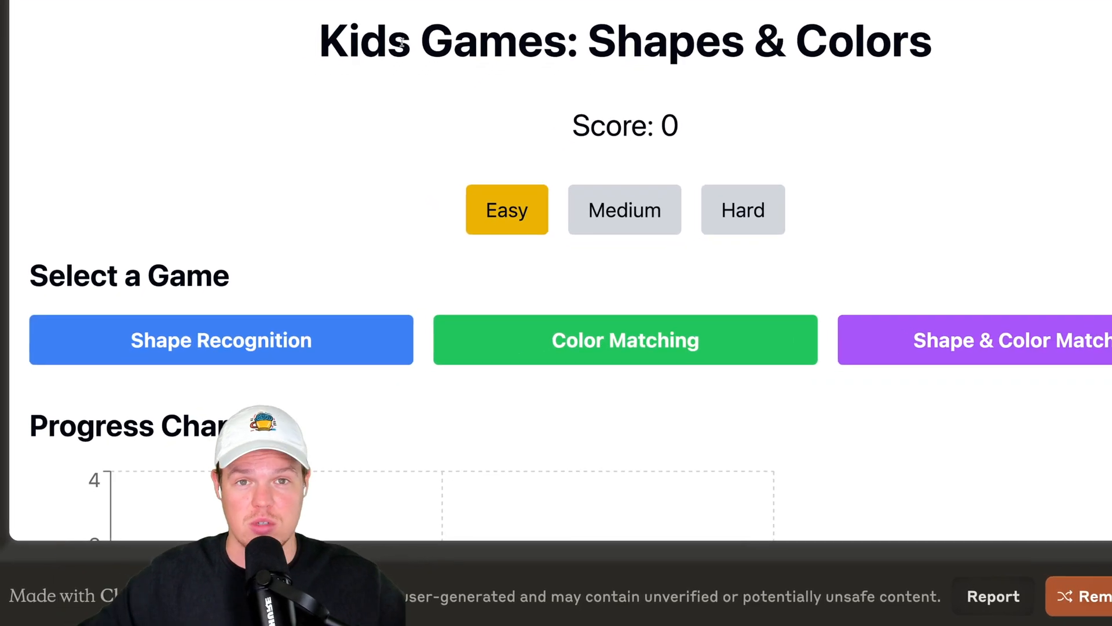
Step: Scroll to the Kids Games and play a Color Matching round
{"action": "scroll", "scroll_direction": "down", "scroll_amount": 3}
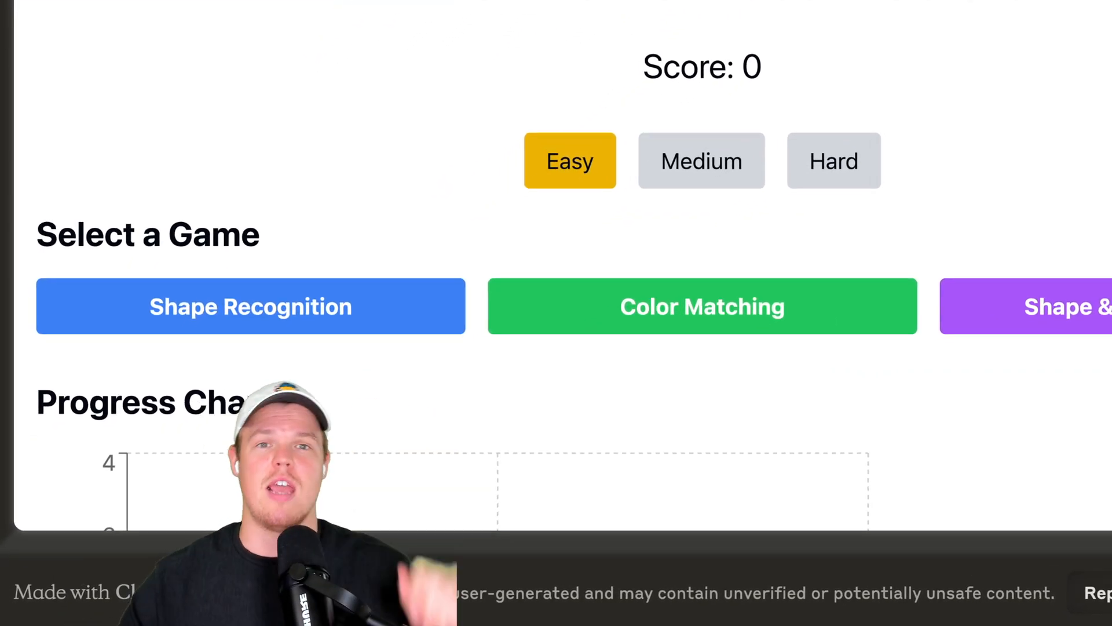
{"action": "scroll", "scroll_direction": "down", "scroll_amount": 3}
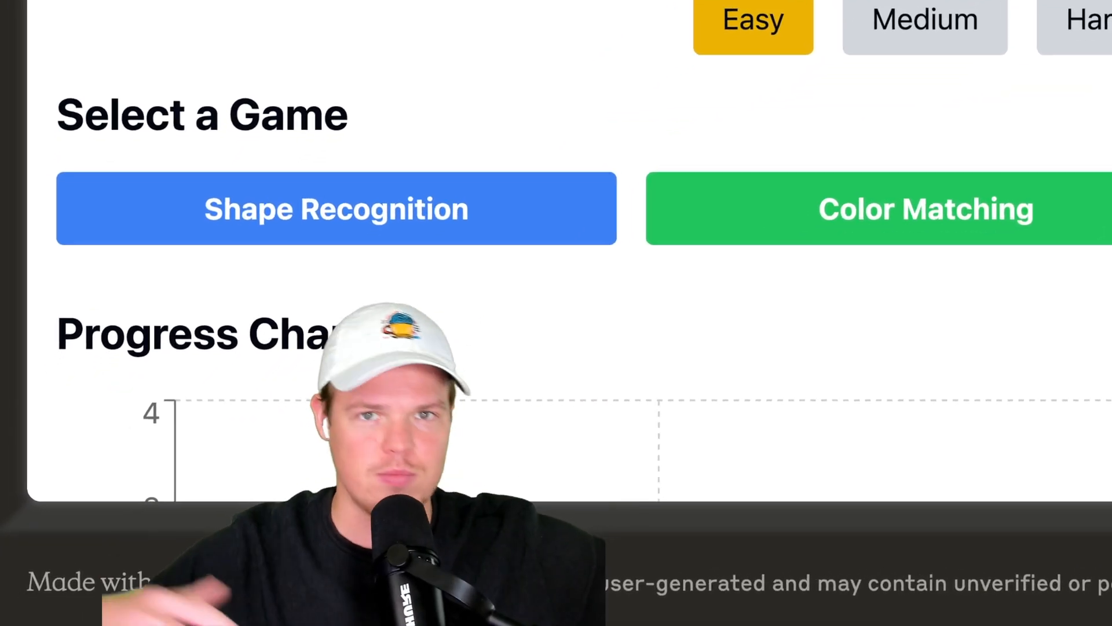
{"action": "scroll", "scroll_direction": "down", "scroll_amount": 3}
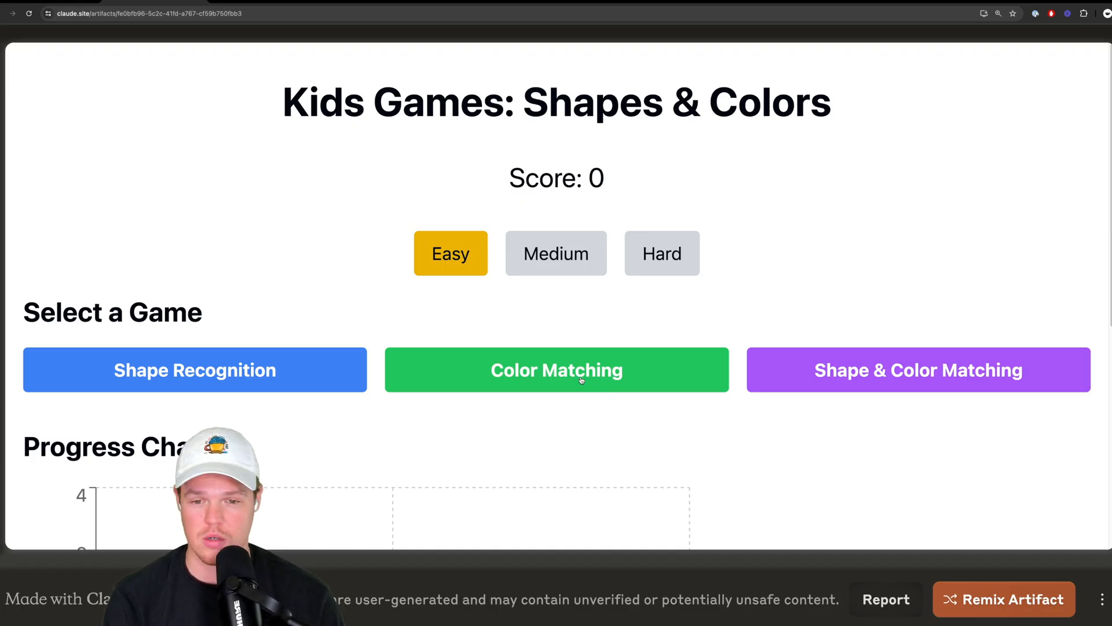
{"action": "left_click", "coordinate": [556, 370]}
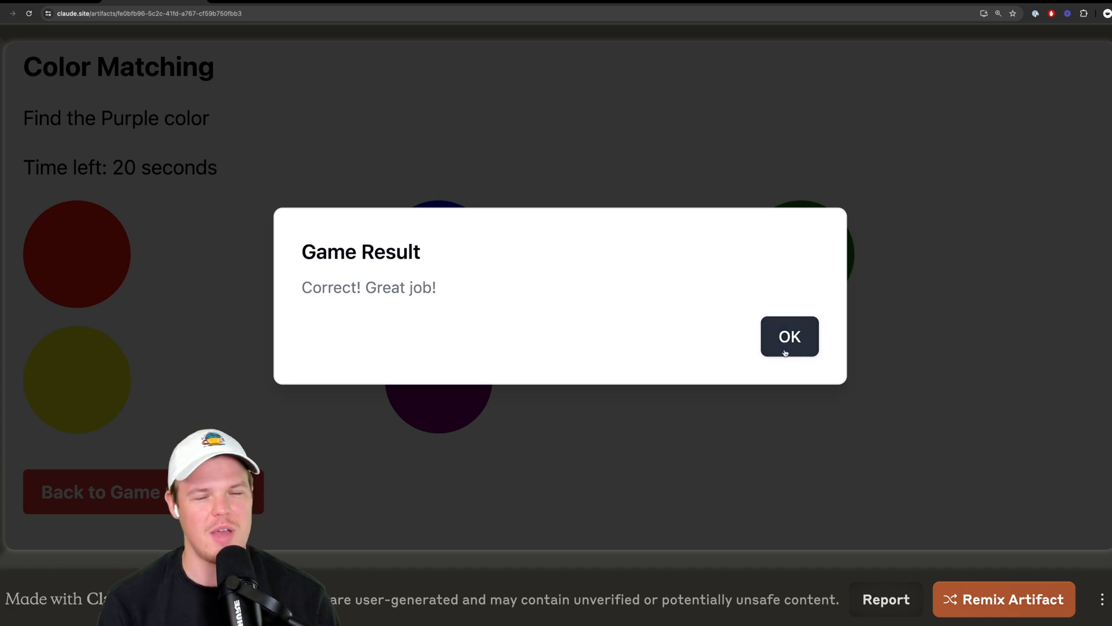
{"action": "left_click", "coordinate": [789, 336]}
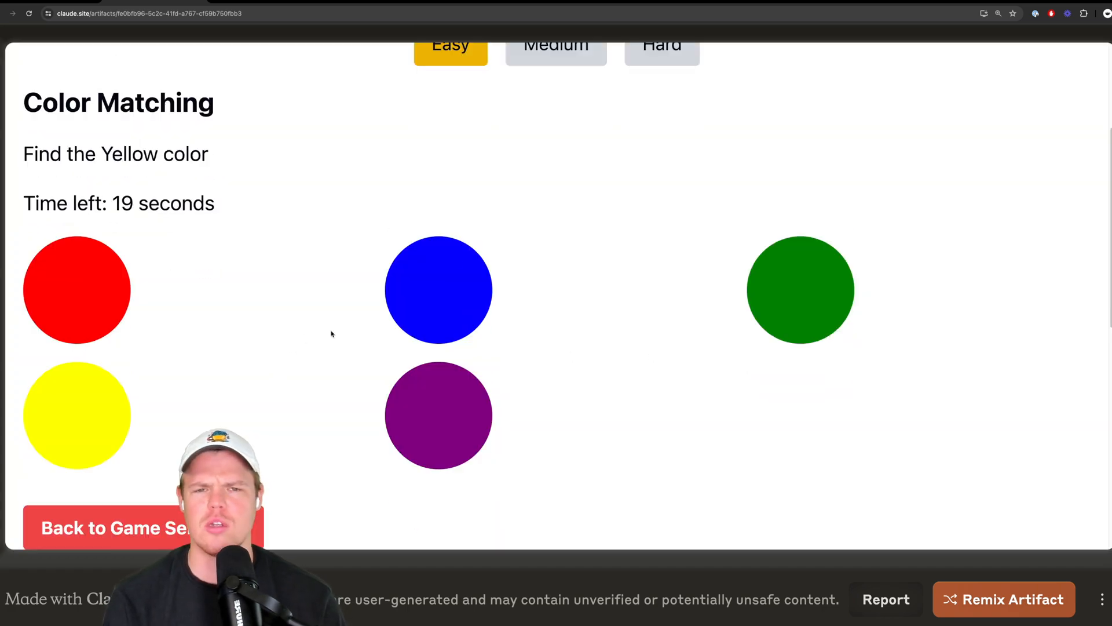
Step: Back at the game menu, play Shape Recognition, answering the oval and Rectangle prompts
{"action": "left_click", "coordinate": [117, 527]}
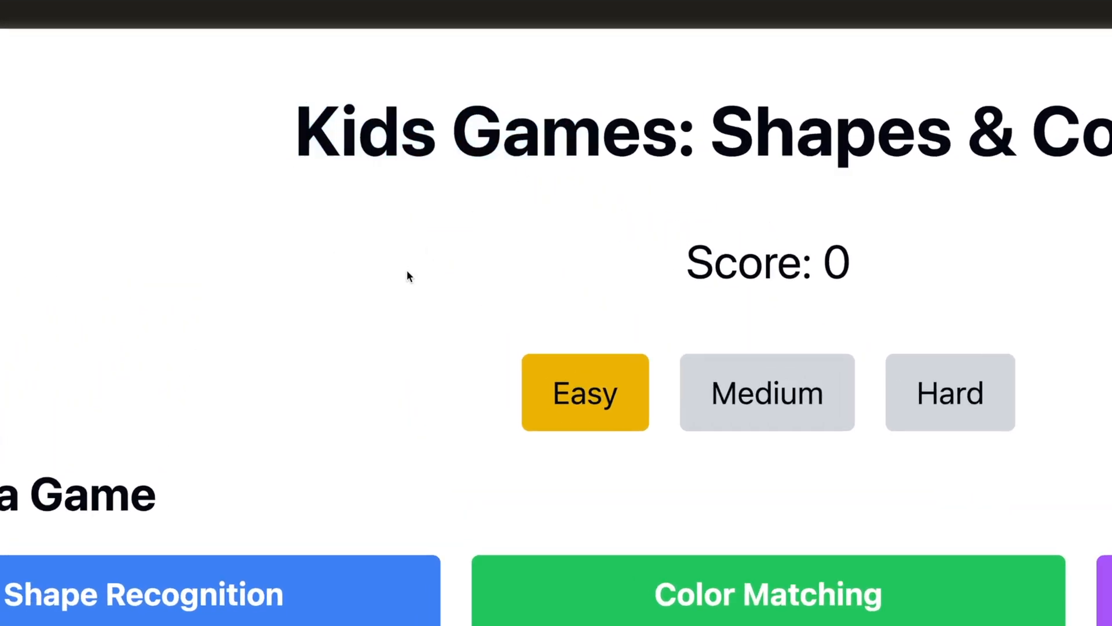
{"action": "left_click", "coordinate": [220, 594]}
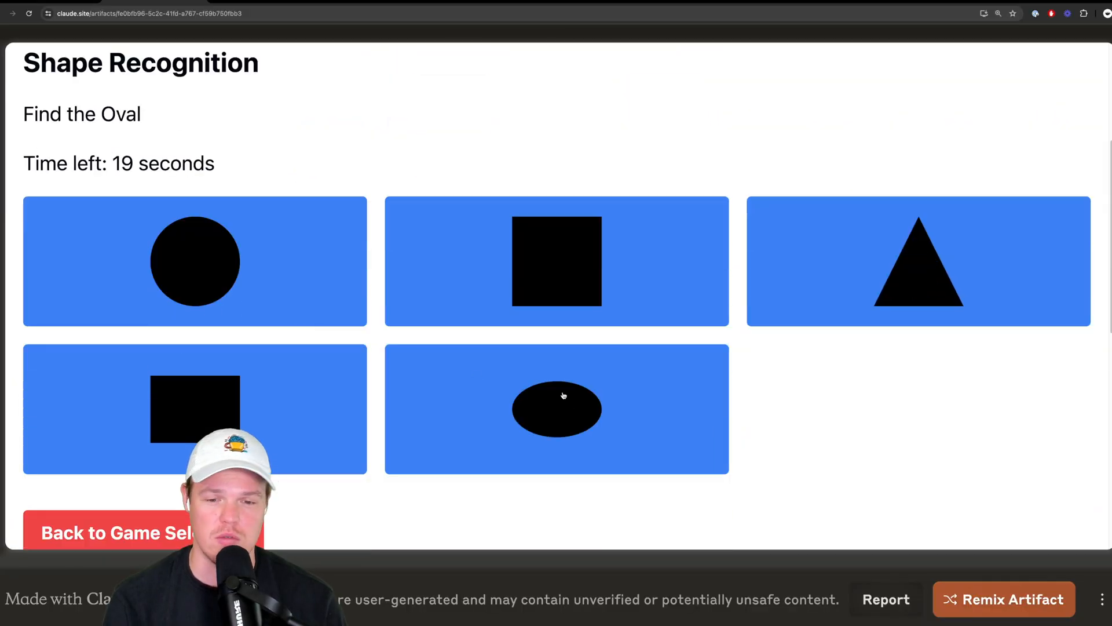
{"action": "left_click", "coordinate": [556, 408]}
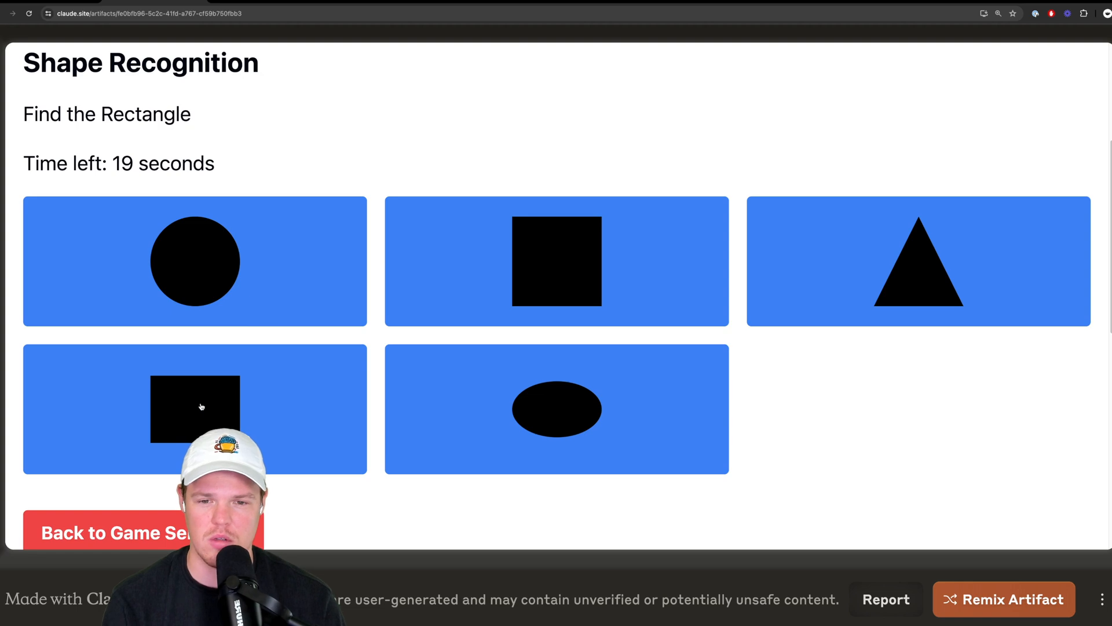
{"action": "left_click", "coordinate": [195, 261]}
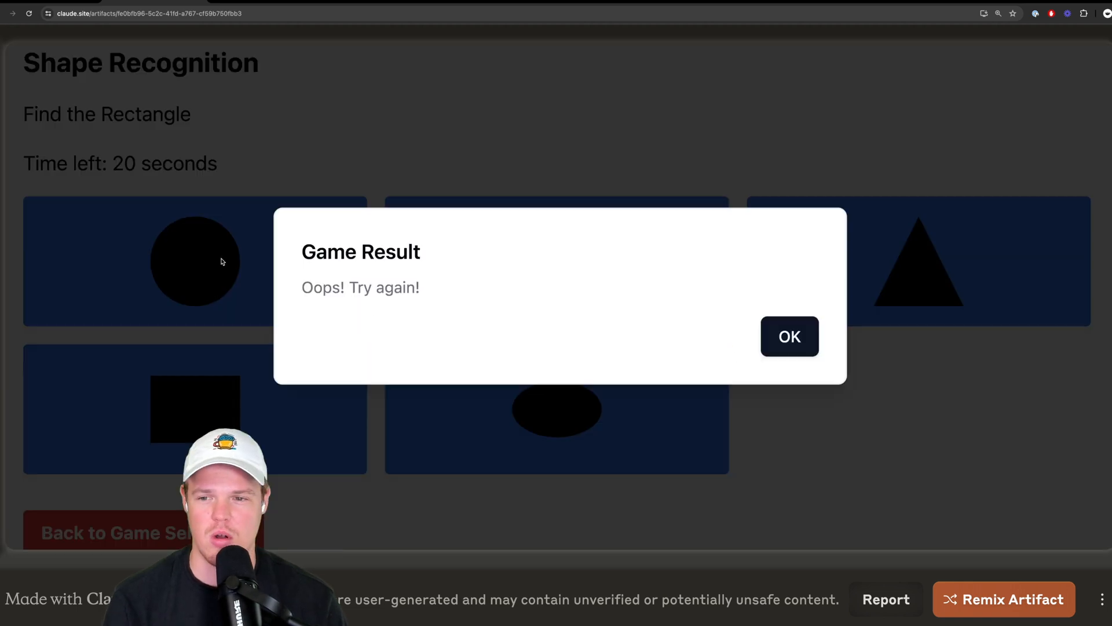
{"action": "left_click", "coordinate": [789, 336]}
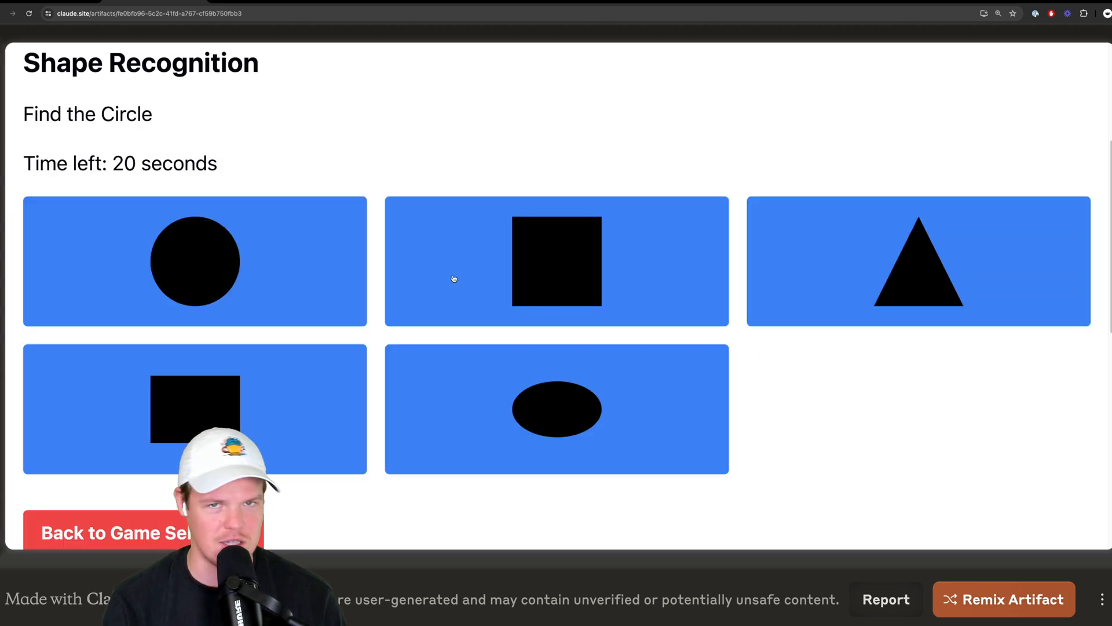